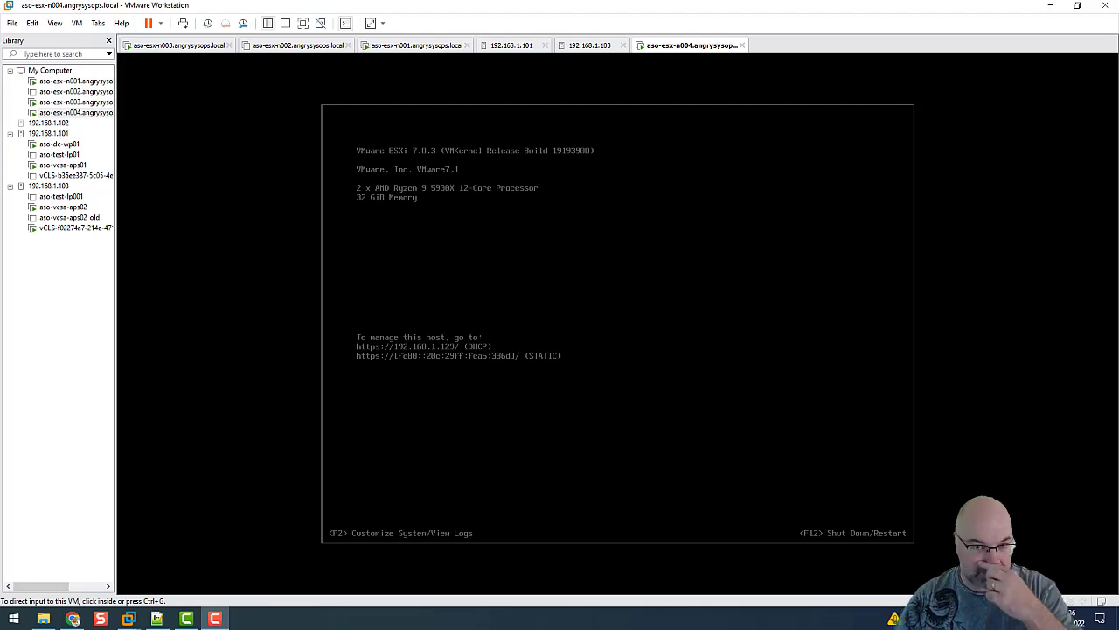
- Open aso-esx-n004's VM settings to view its CD/DVD drive with the ESXi 7.0U3c ISO
{"action": "left_click", "coordinate": [49, 122]}
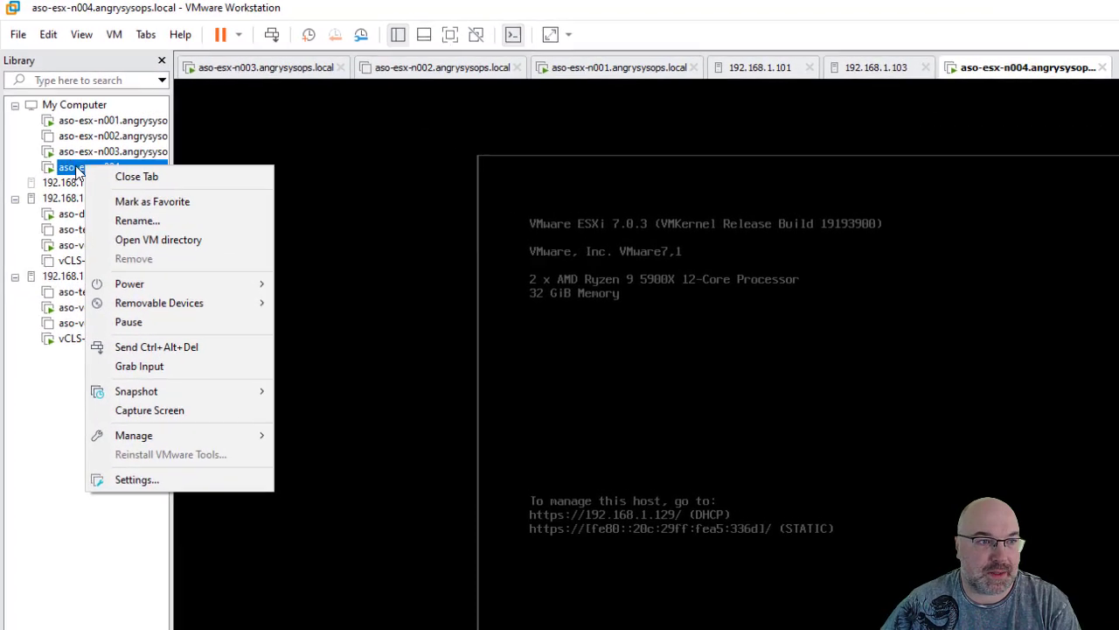
{"action": "mouse_move", "coordinate": [160, 357]}
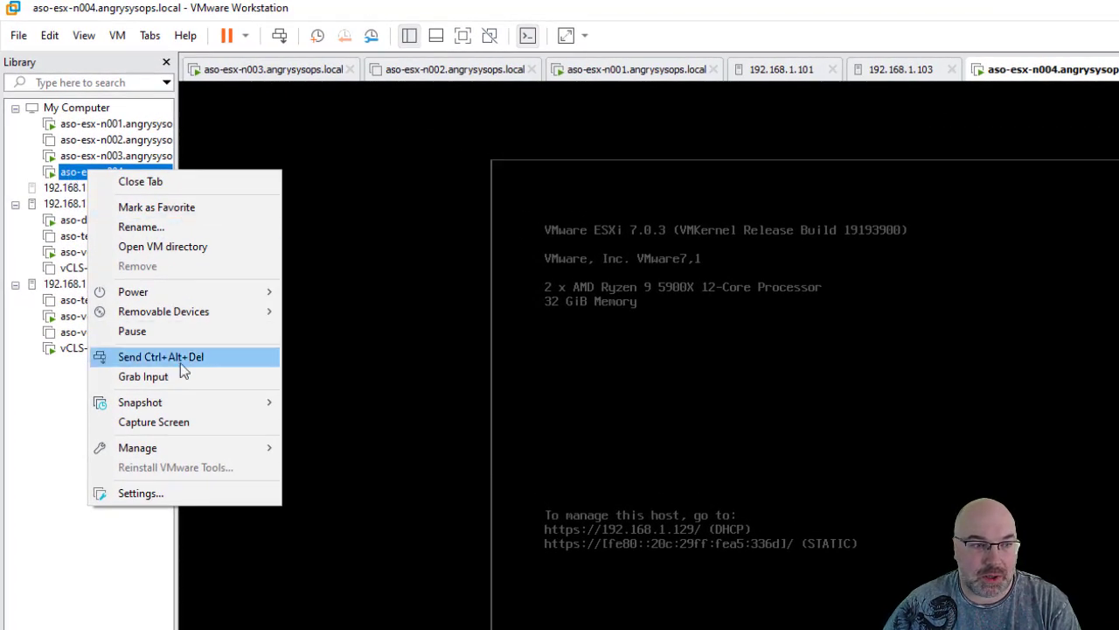
{"action": "left_click", "coordinate": [140, 492]}
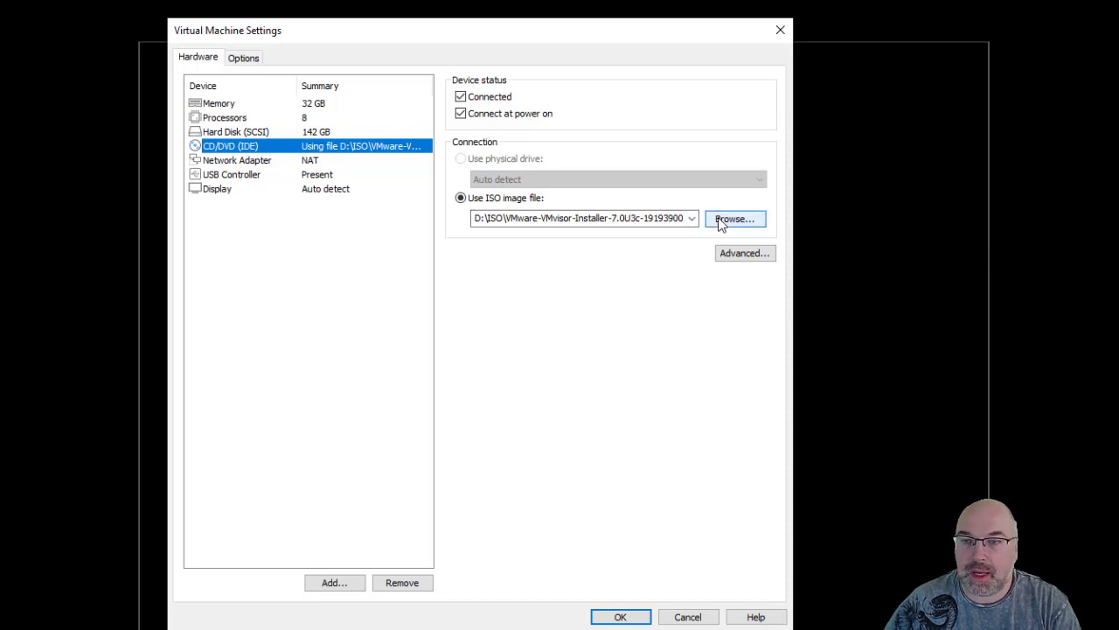
- Browse to D:\ISO and select VMware-VMvisor-Installer-8.0-20513097.x86_64.iso
{"action": "left_click", "coordinate": [734, 218]}
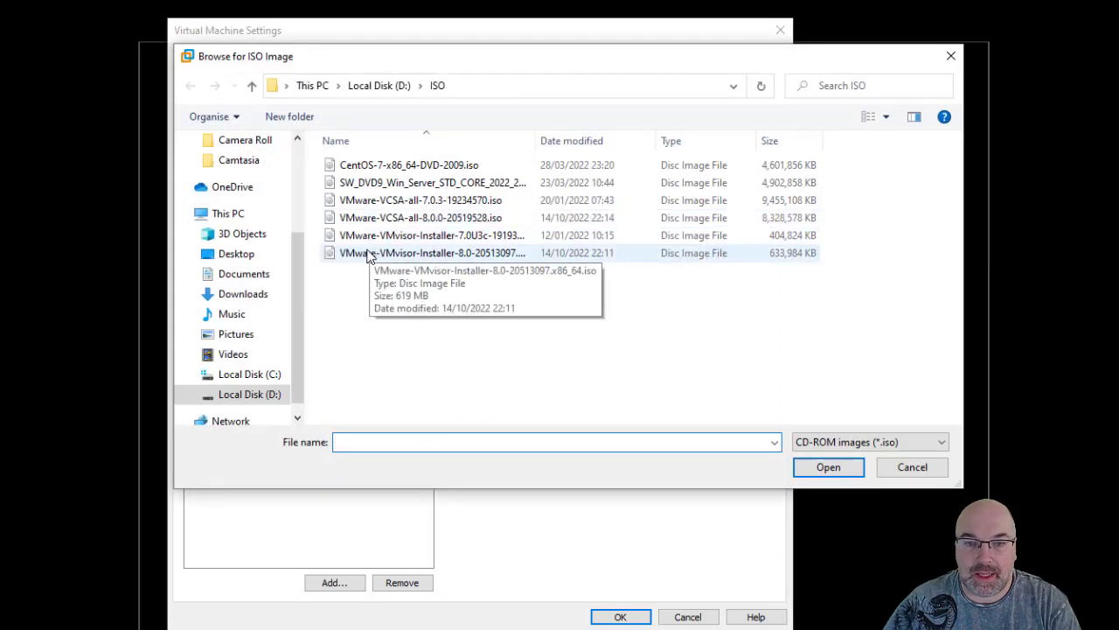
{"action": "left_click", "coordinate": [433, 252]}
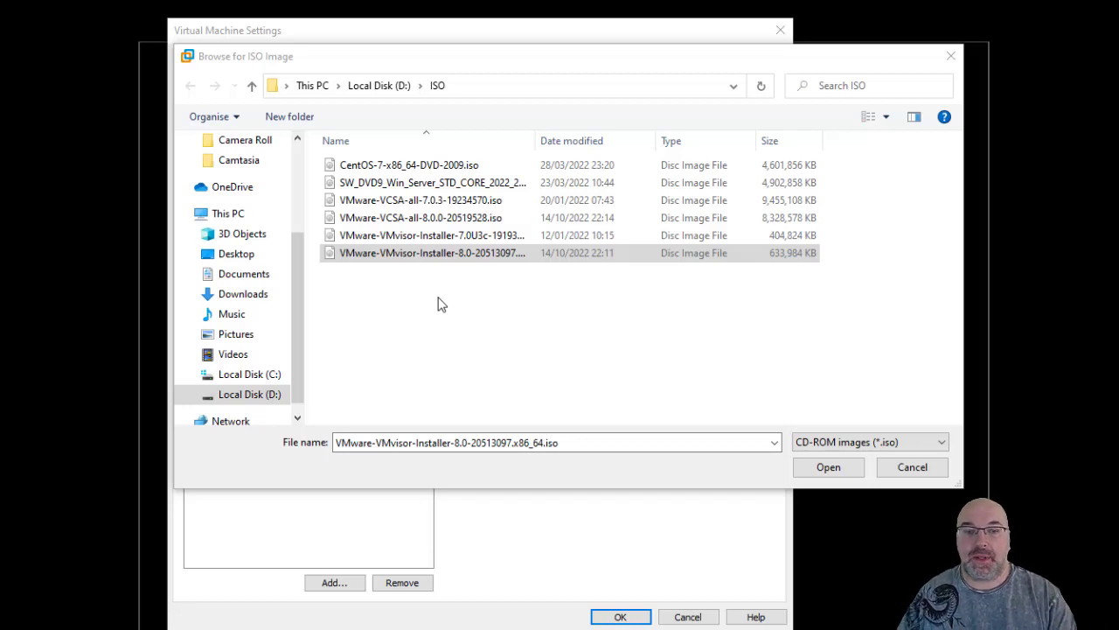
- Attach the ESXi 8.0 installer ISO to the CD/DVD drive and save the VM settings
{"action": "left_click", "coordinate": [430, 253]}
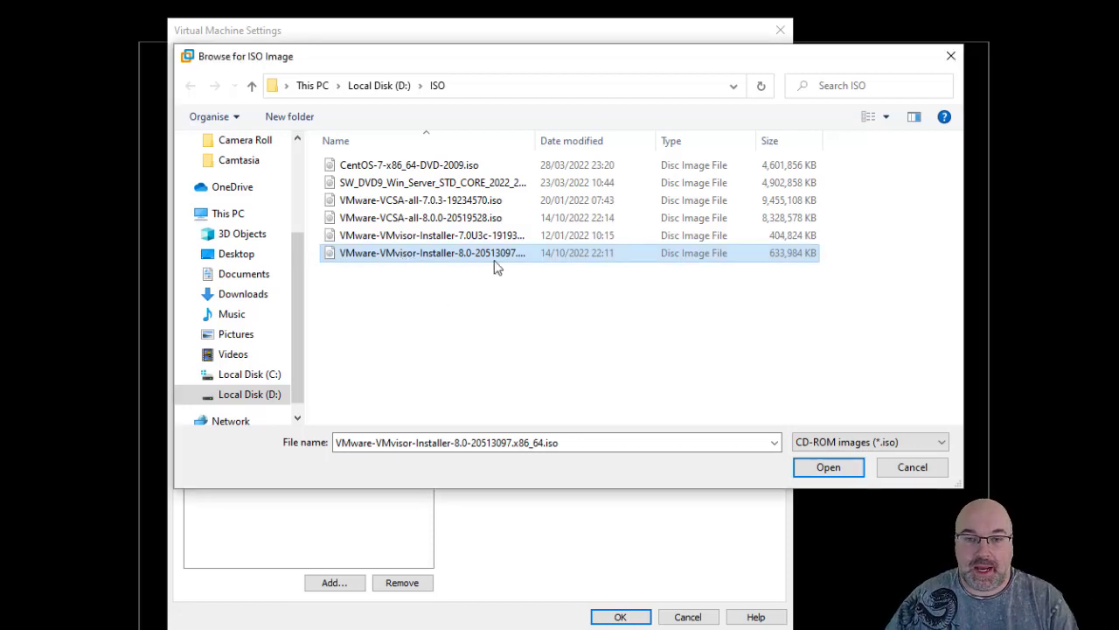
{"action": "mouse_move", "coordinate": [479, 265]}
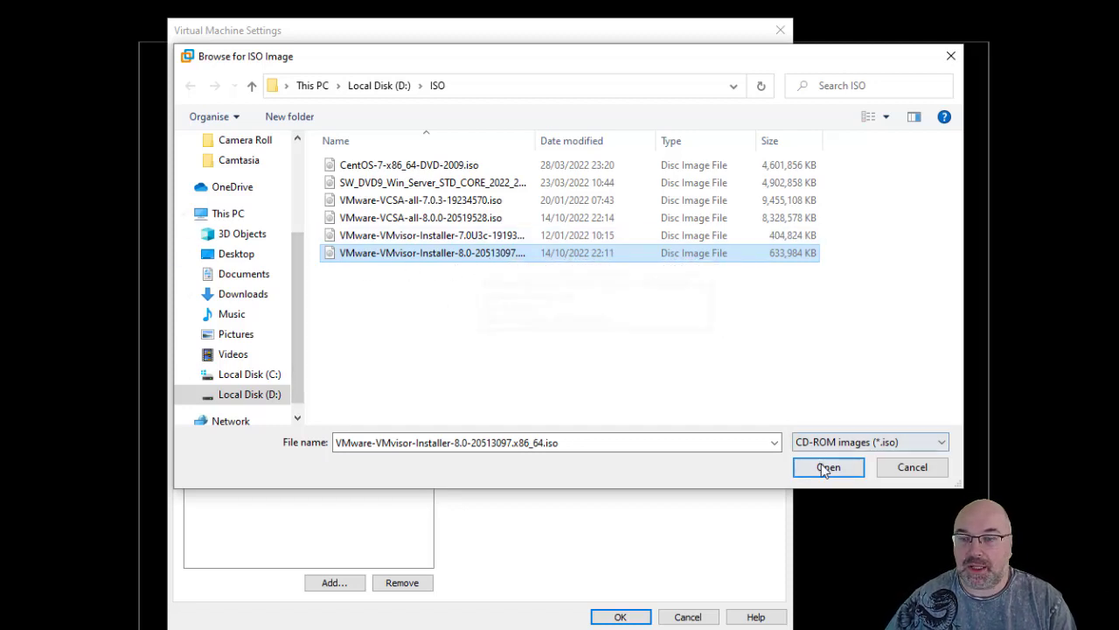
{"action": "left_click", "coordinate": [827, 466]}
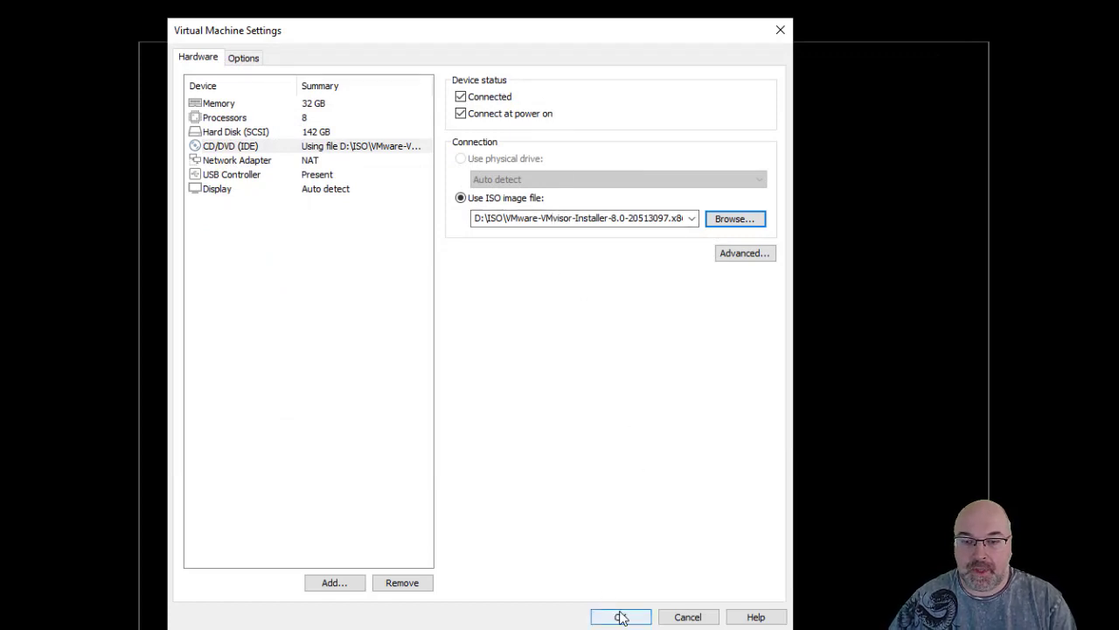
{"action": "left_click", "coordinate": [621, 617]}
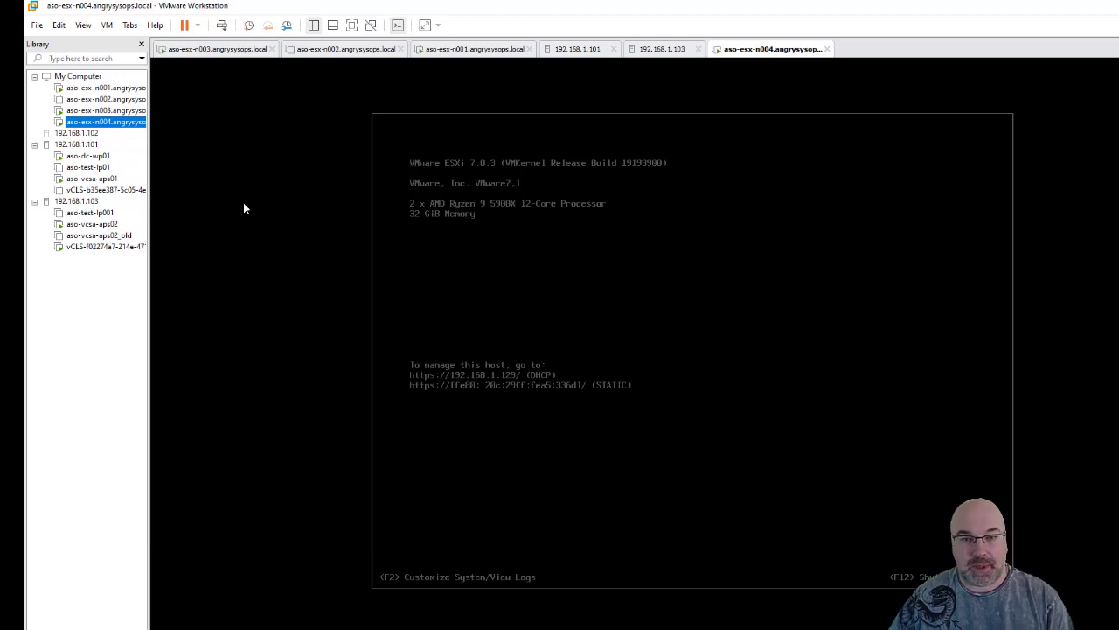
{"action": "mouse_move", "coordinate": [249, 209]}
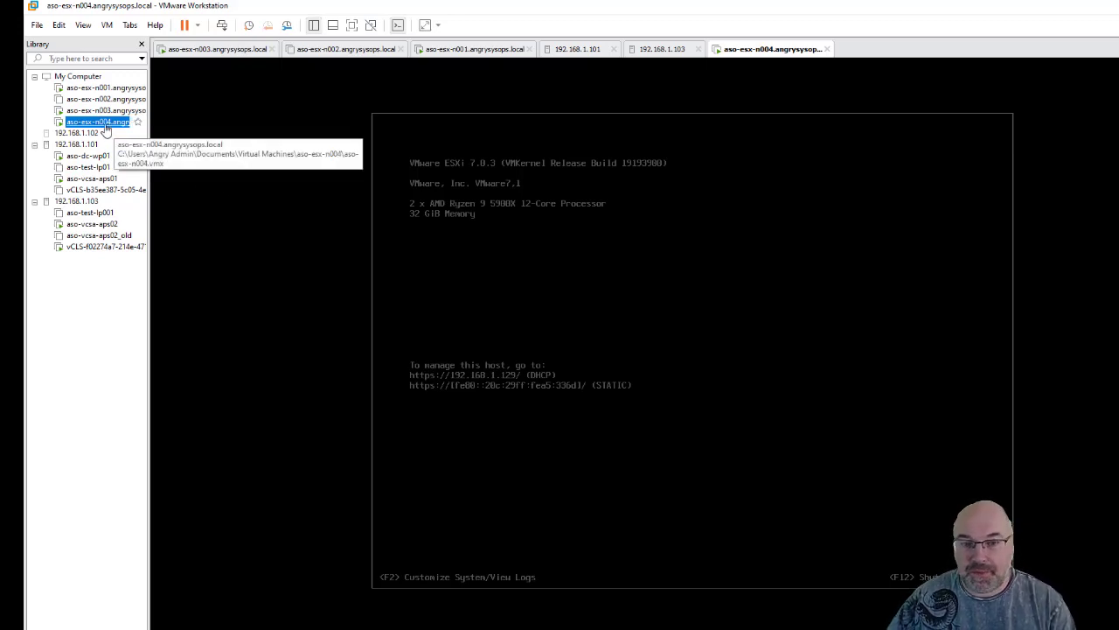
- Power off aso-esx-n004 from the Library context menu, confirming the power-off
{"action": "right_click", "coordinate": [96, 122]}
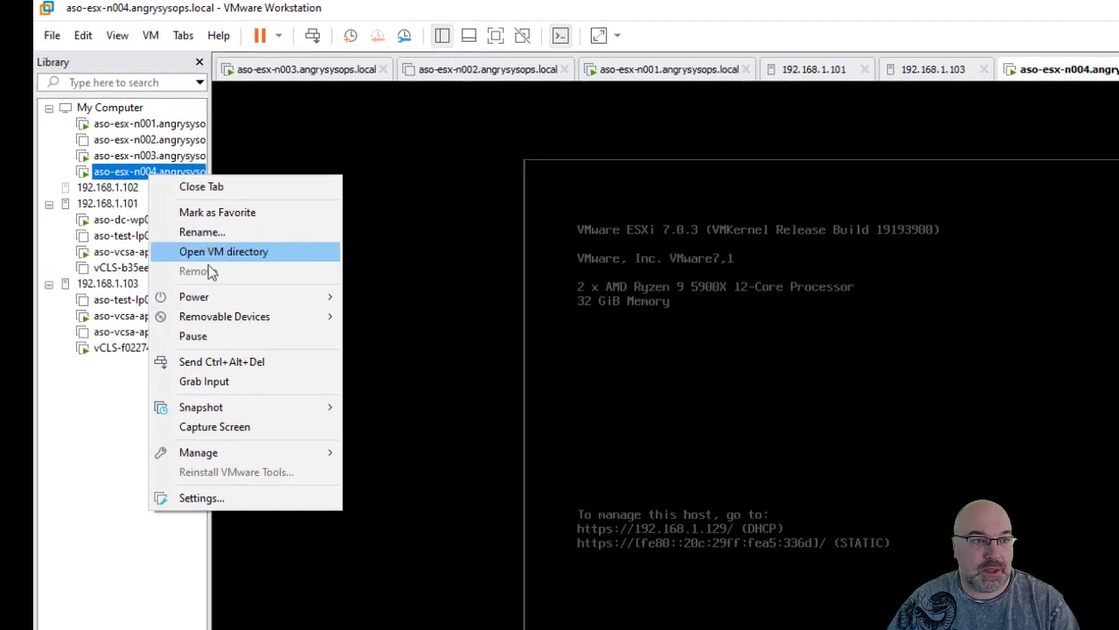
{"action": "mouse_move", "coordinate": [194, 303]}
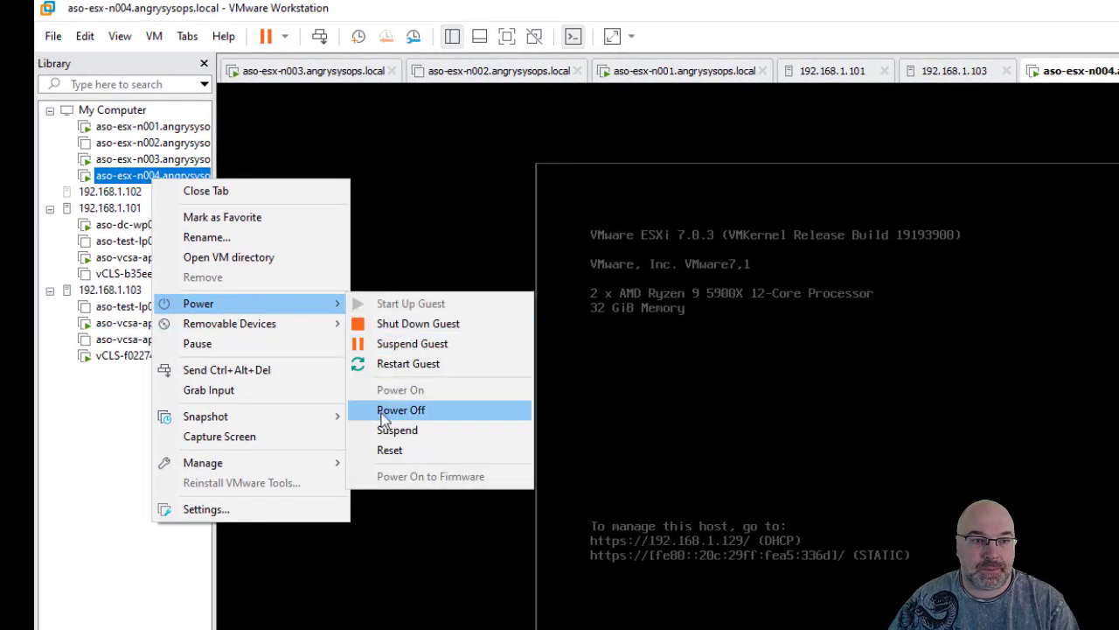
{"action": "left_click", "coordinate": [400, 409]}
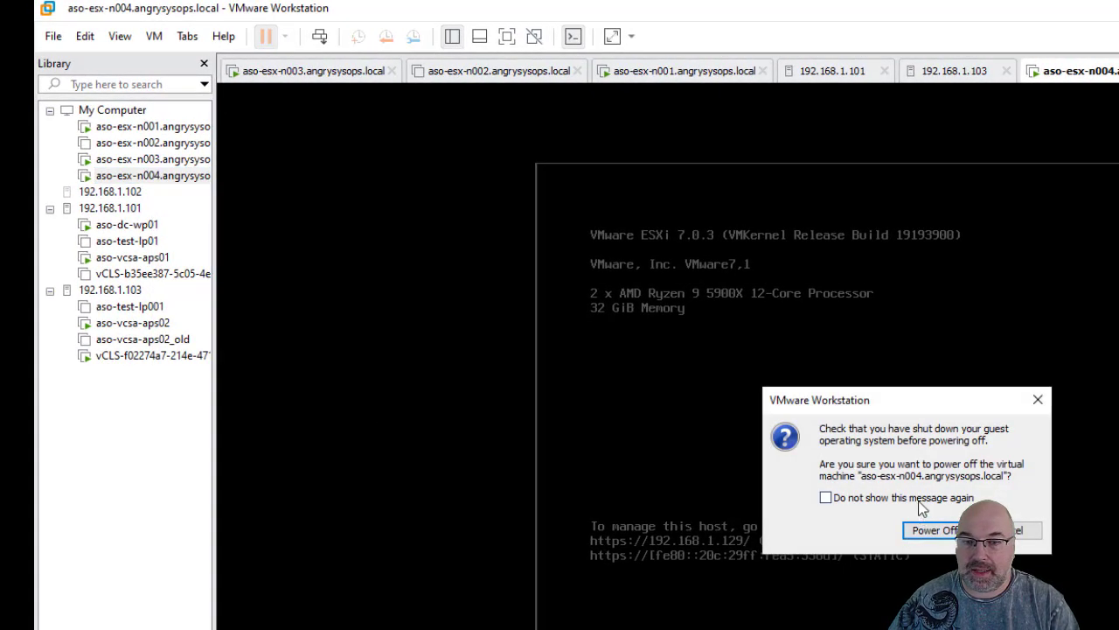
{"action": "left_click", "coordinate": [933, 530]}
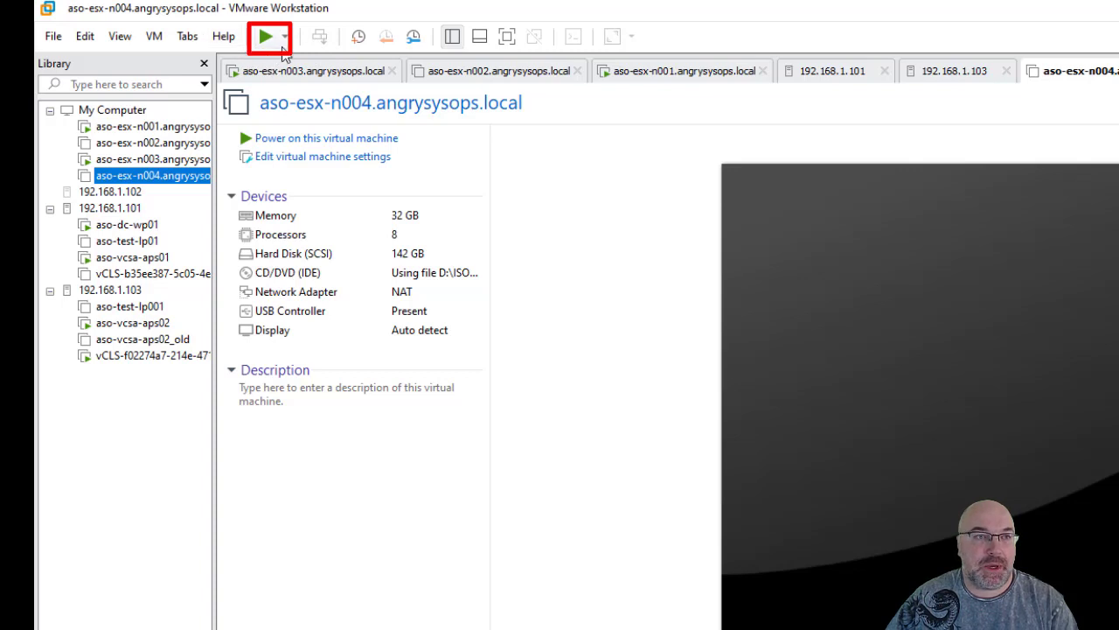
{"action": "mouse_move", "coordinate": [266, 37]}
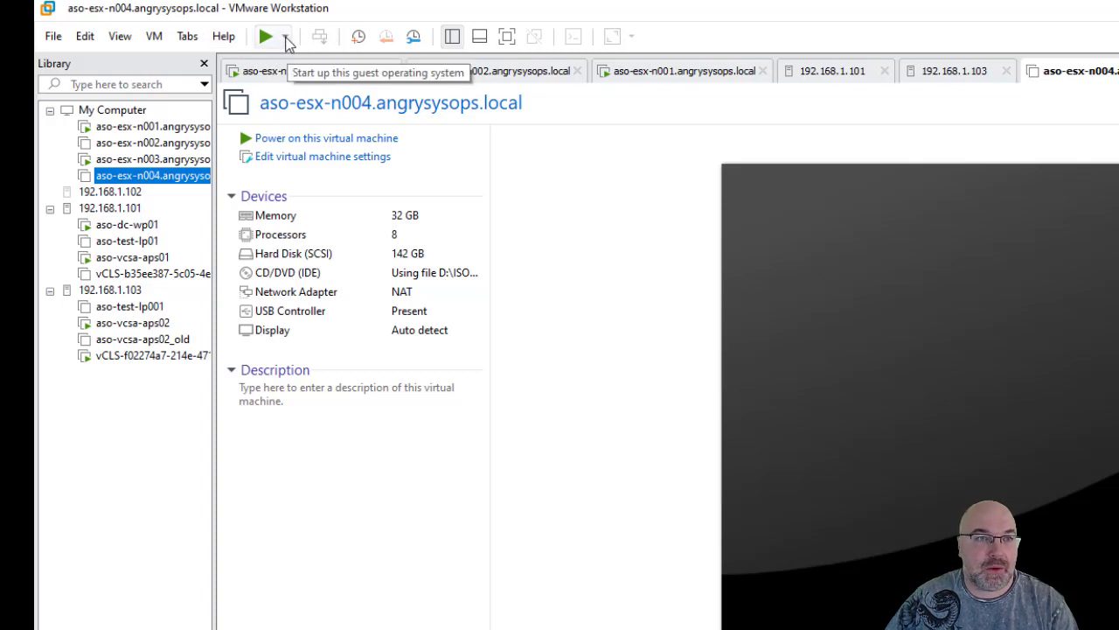
- Power on to firmware and boot from the EFI VMware Virtual IDE CDROM Drive
{"action": "left_click", "coordinate": [284, 36]}
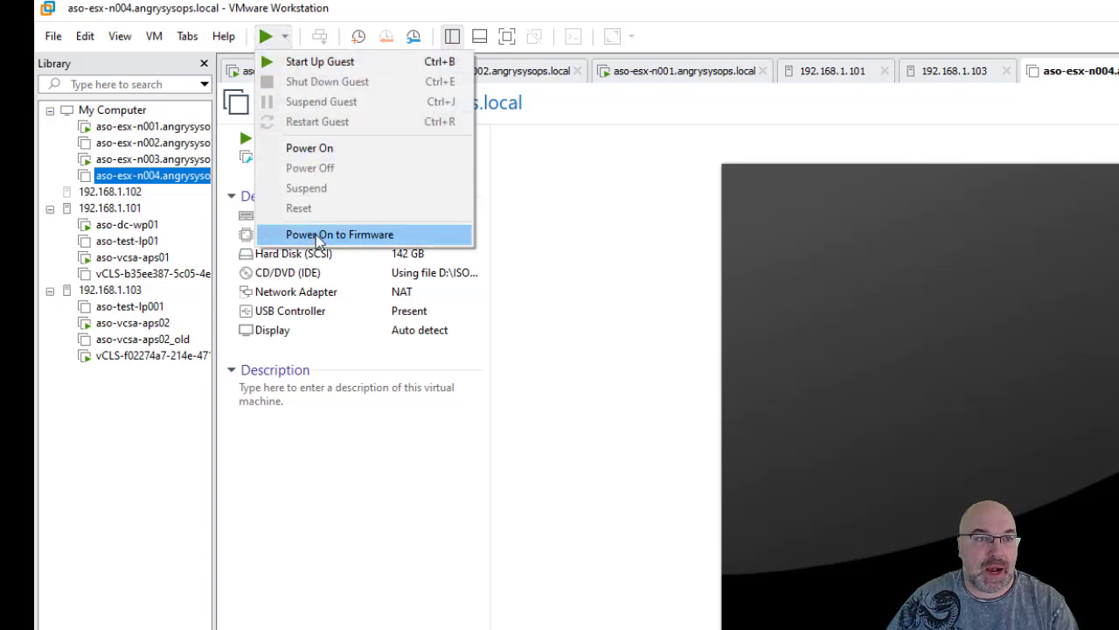
{"action": "left_click", "coordinate": [339, 233]}
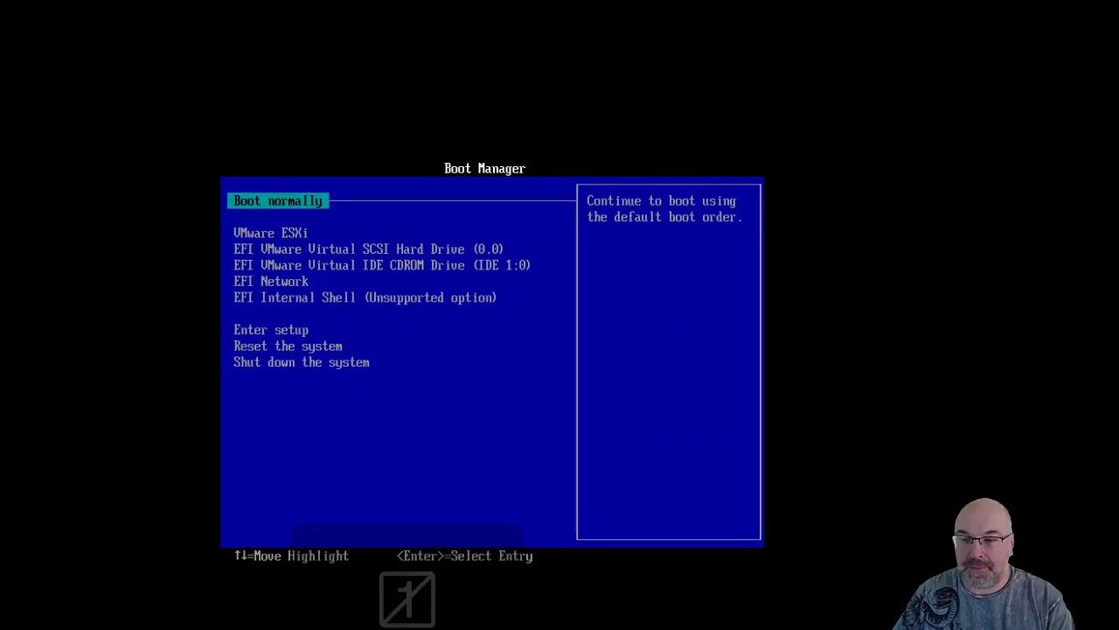
{"action": "key", "text": "Down"}
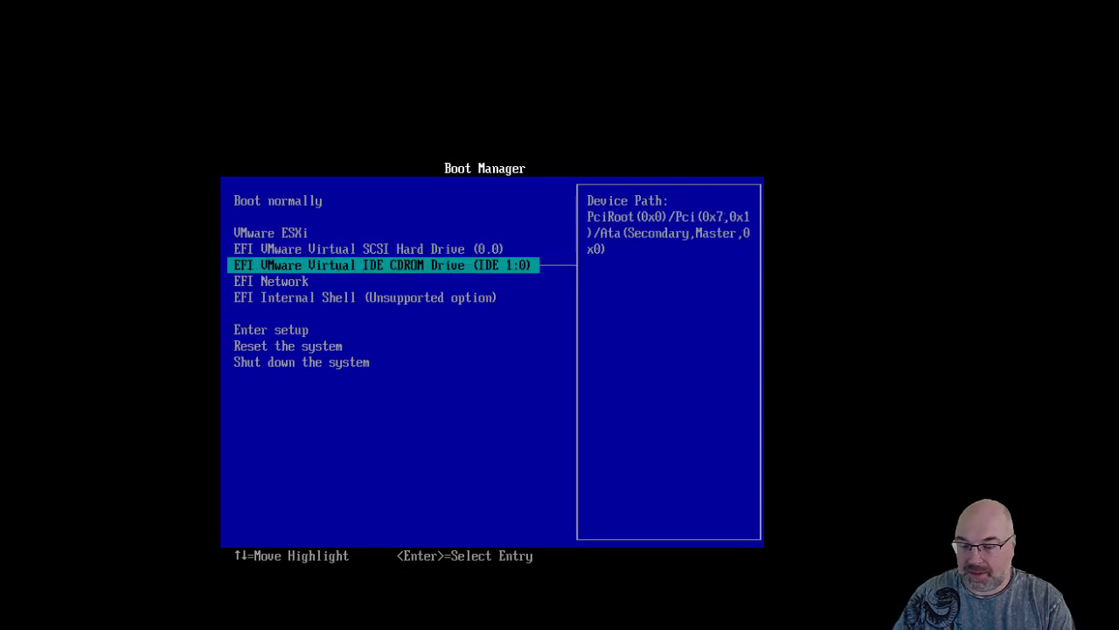
{"action": "key", "text": "Return"}
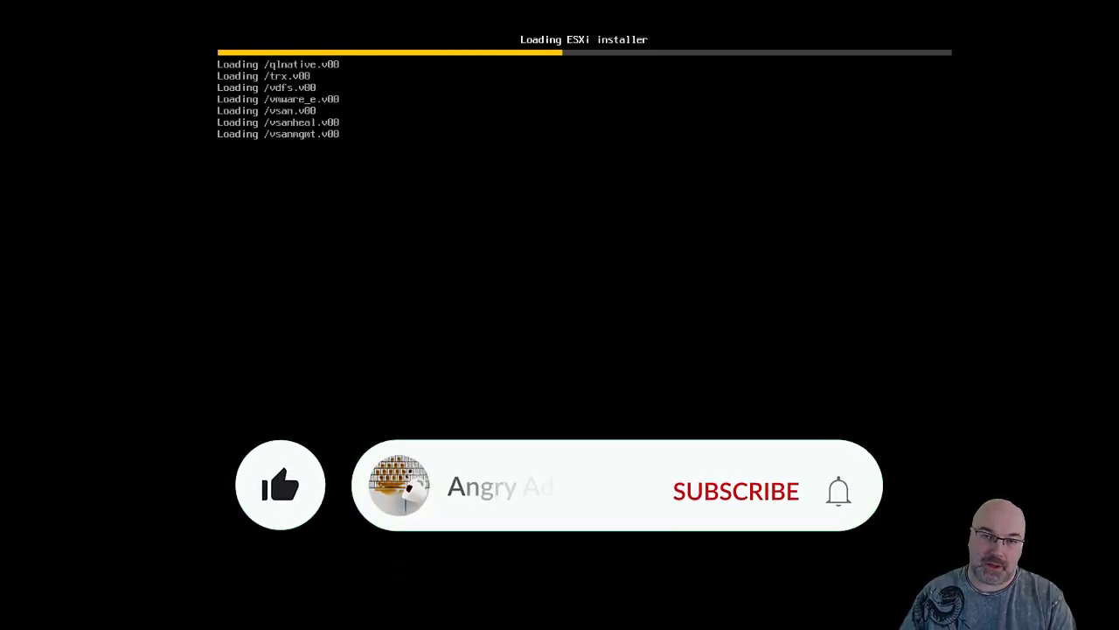
{"action": "left_click", "coordinate": [838, 490]}
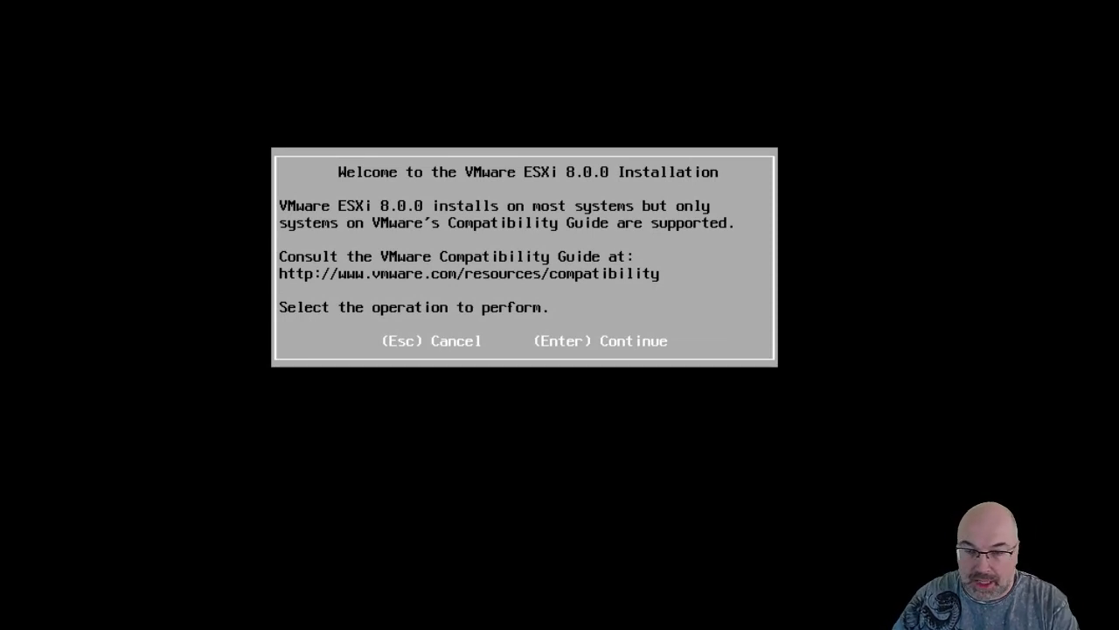
- Accept the EULA, pick the 142 GB local disk, and choose upgrade preserving VMFS datastore
{"action": "key", "text": "enter"}
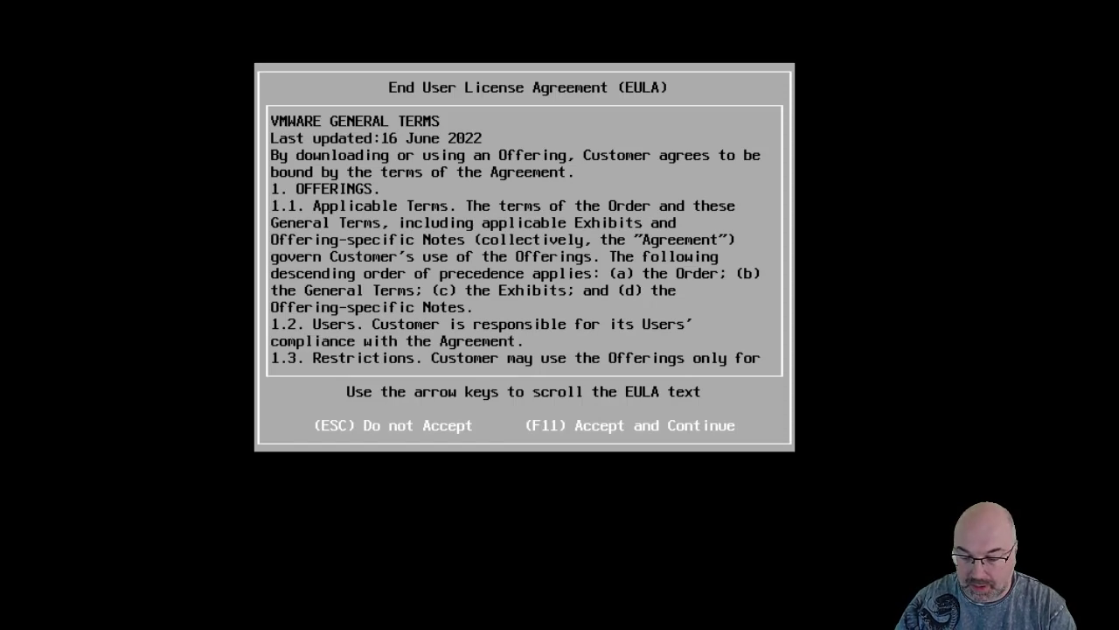
{"action": "key", "text": "f11"}
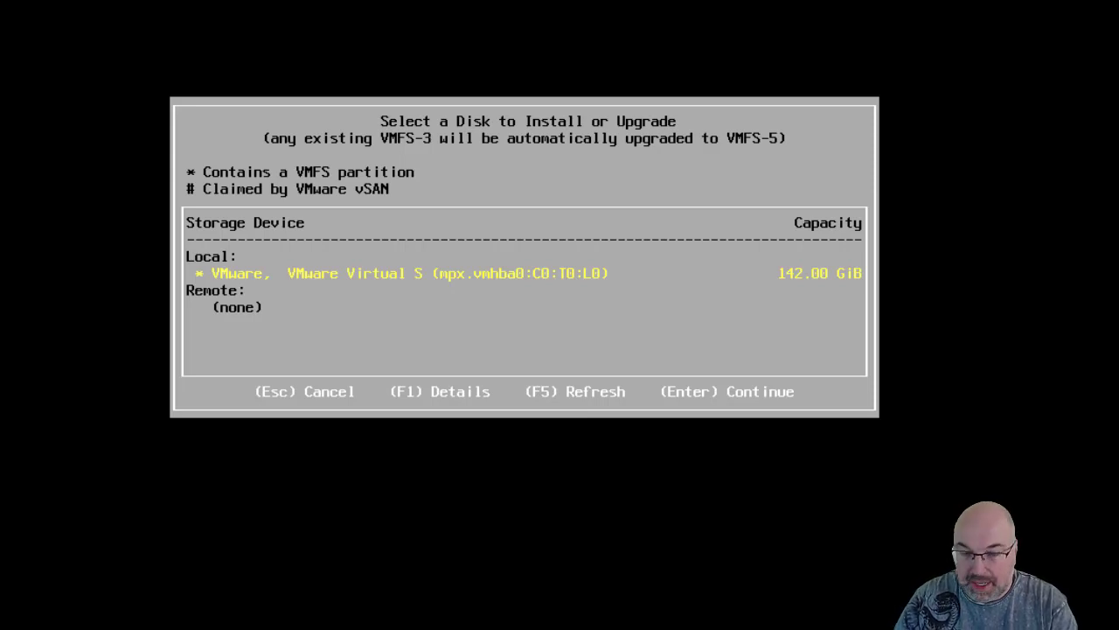
{"action": "key", "text": "enter"}
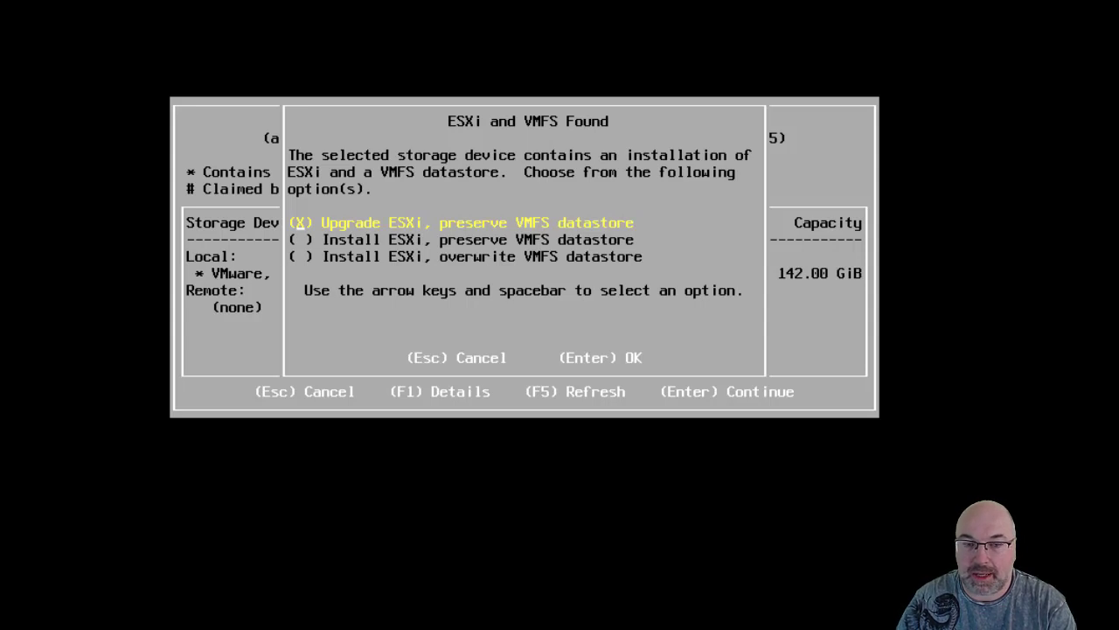
{"action": "key", "text": "enter"}
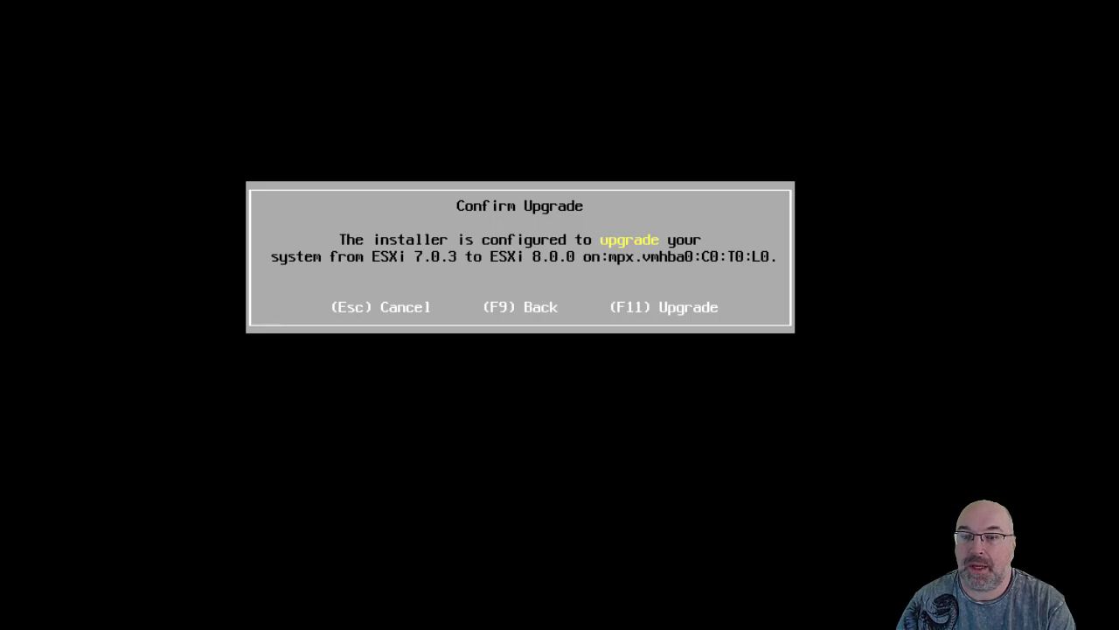
- Confirm the upgrade to ESXi 8.0.0, then switch to the other host's console
{"action": "key", "text": "f11"}
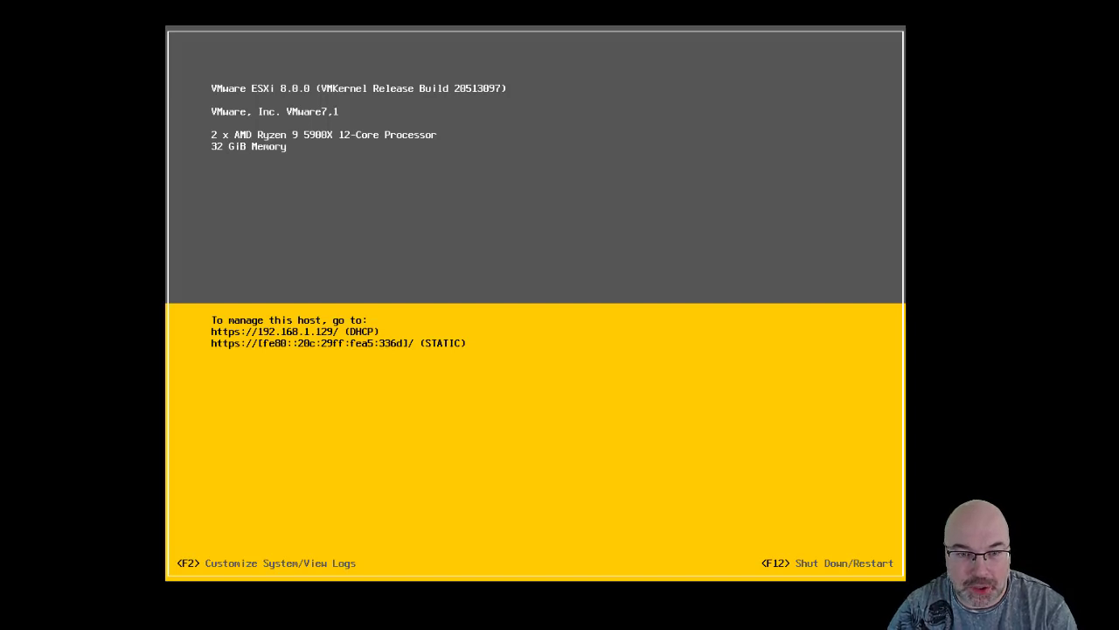
{"action": "left_click", "coordinate": [491, 485]}
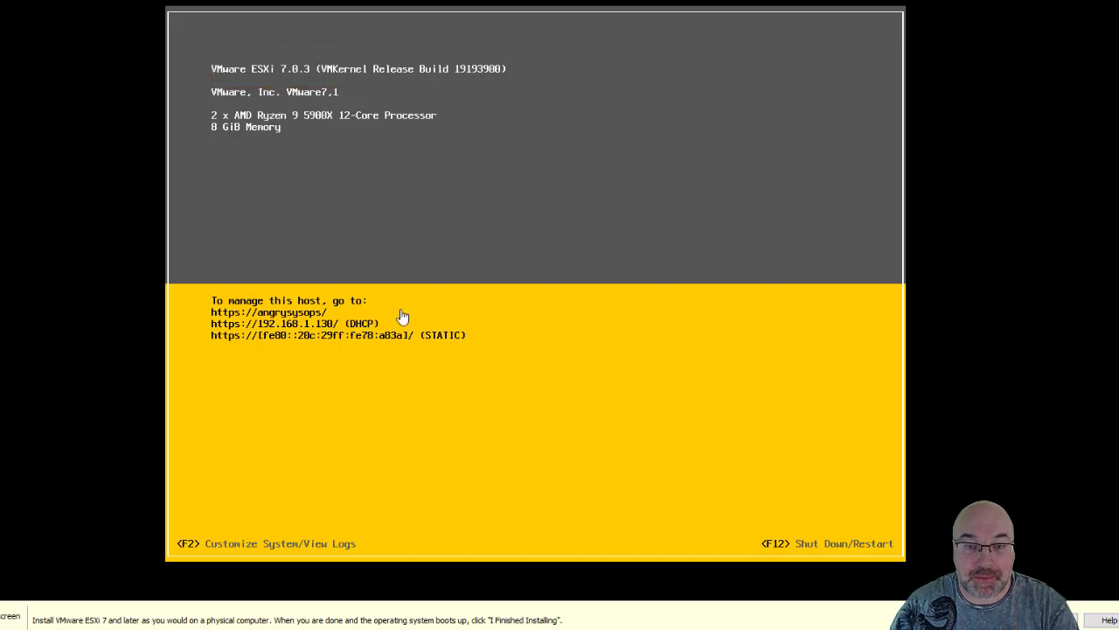
{"action": "mouse_move", "coordinate": [625, 394]}
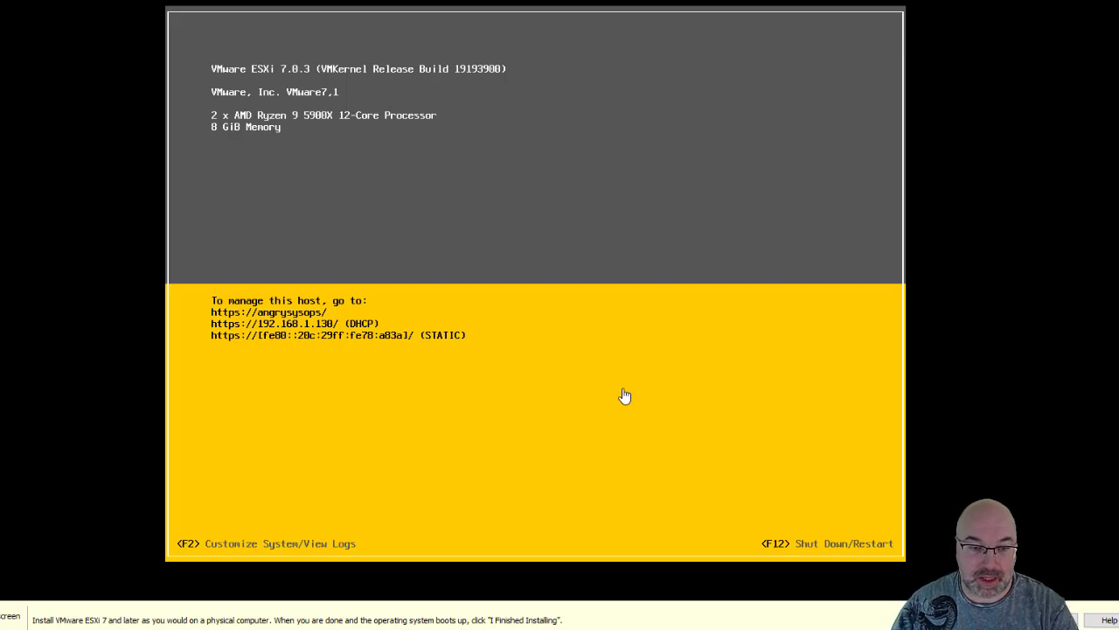
- Log in as root to System Customization on the ESXi host at 192.168.1.130
{"action": "key", "text": "F2"}
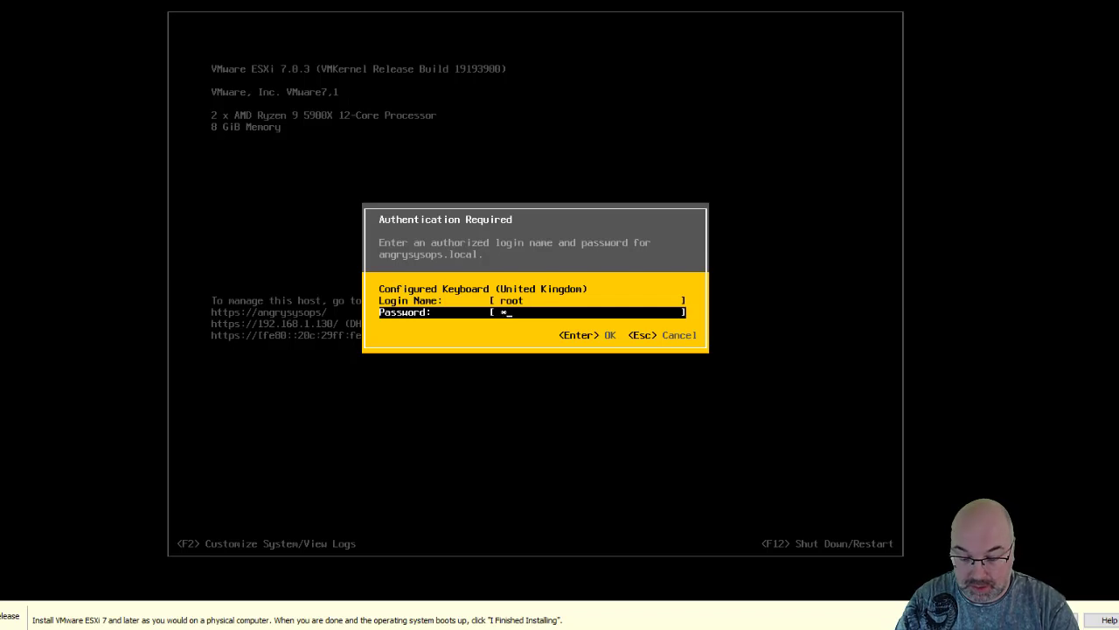
{"action": "type", "text": "password"}
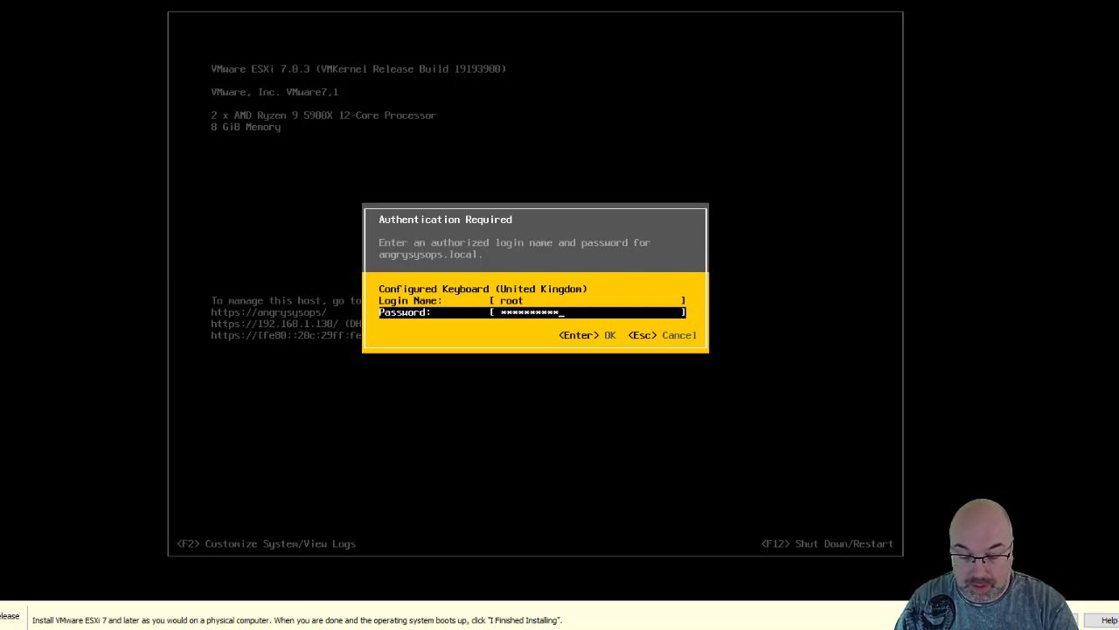
{"action": "key", "text": "enter"}
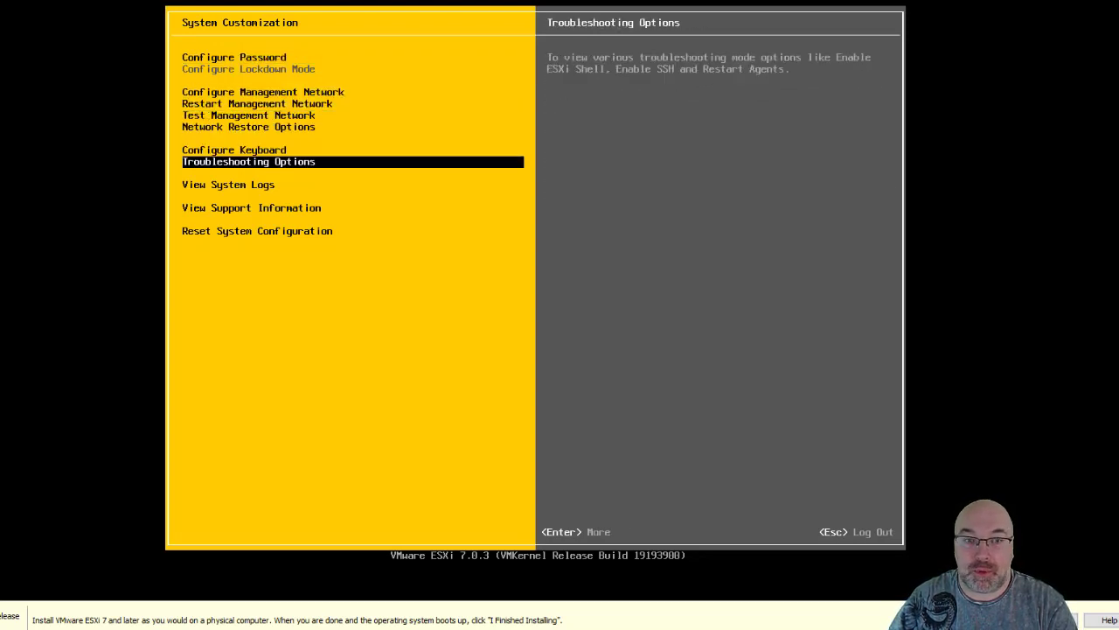
- In Troubleshooting Options, toggle SSH off and back on, leaving it enabled
{"action": "key", "text": "enter"}
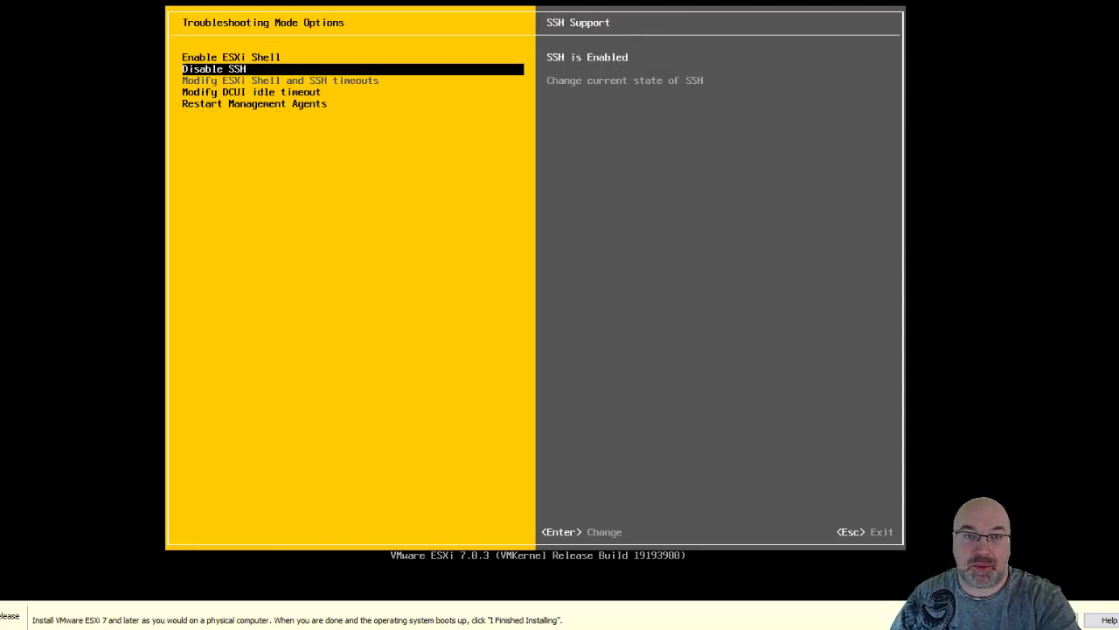
{"action": "key", "text": "enter"}
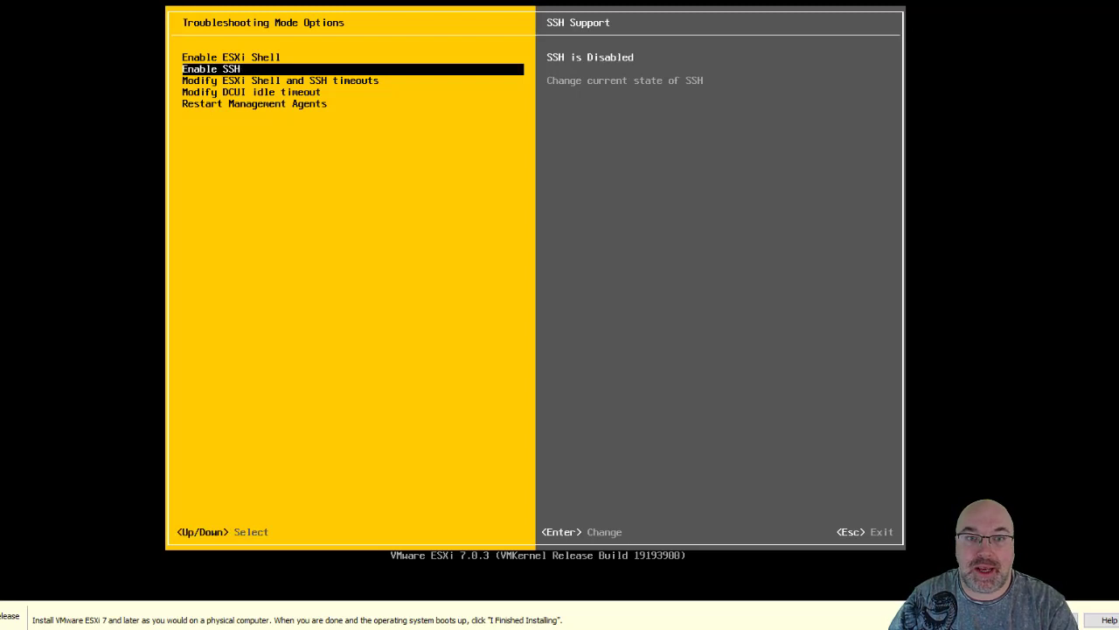
{"action": "key", "text": "Up"}
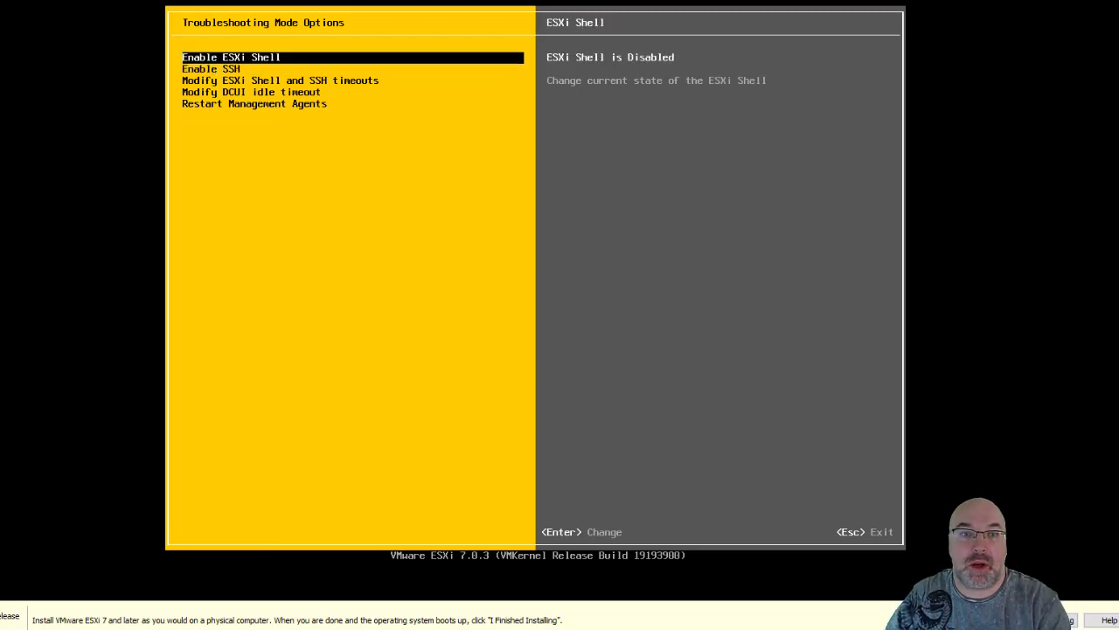
{"action": "key", "text": "Down"}
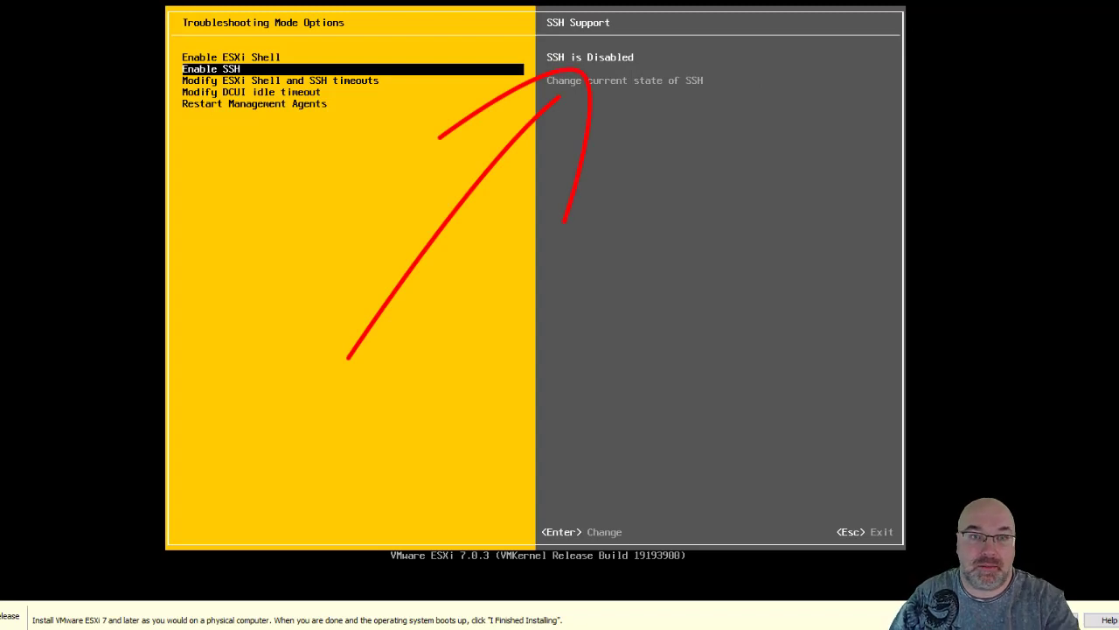
{"action": "key", "text": "Enter"}
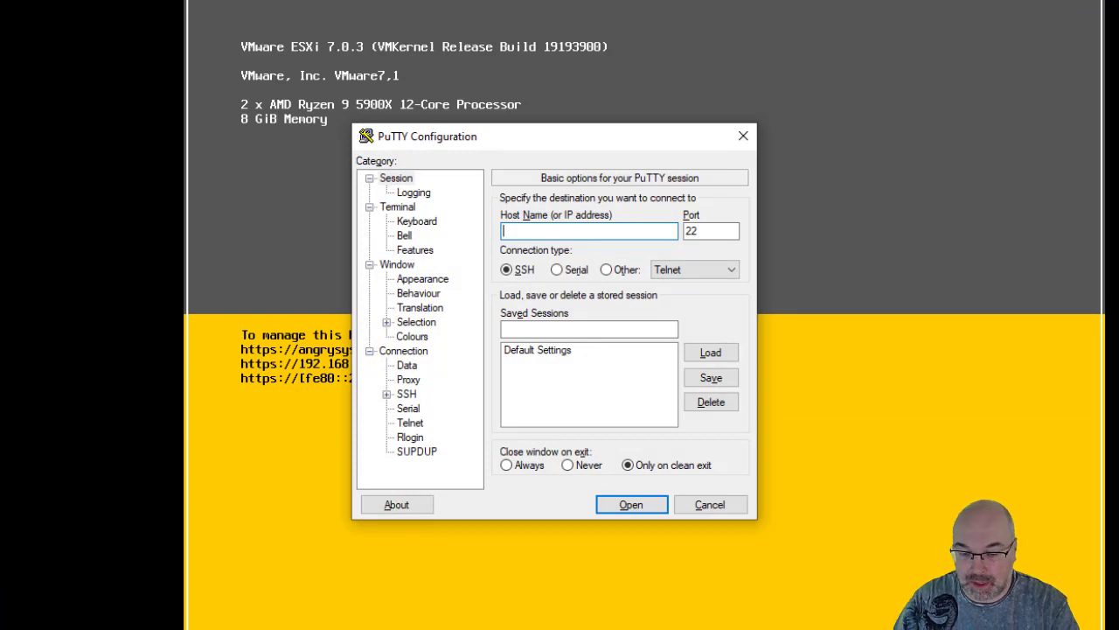
- Open a PuTTY SSH session to 192.168.1.130 and log in as root
{"action": "type", "text": "192.168.1.13"}
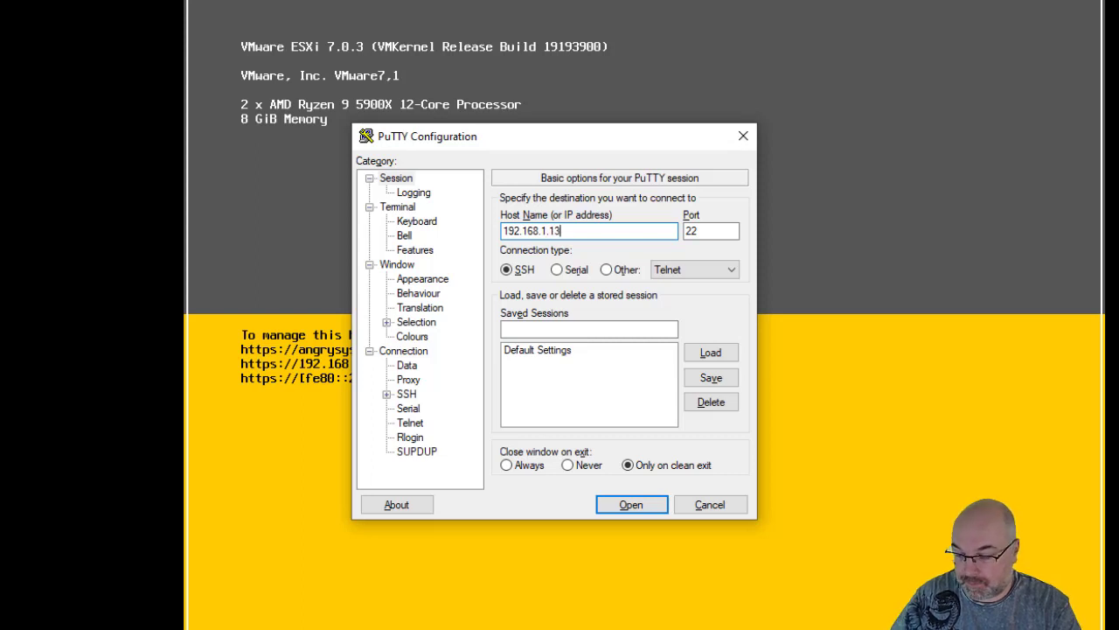
{"action": "left_click", "coordinate": [630, 504]}
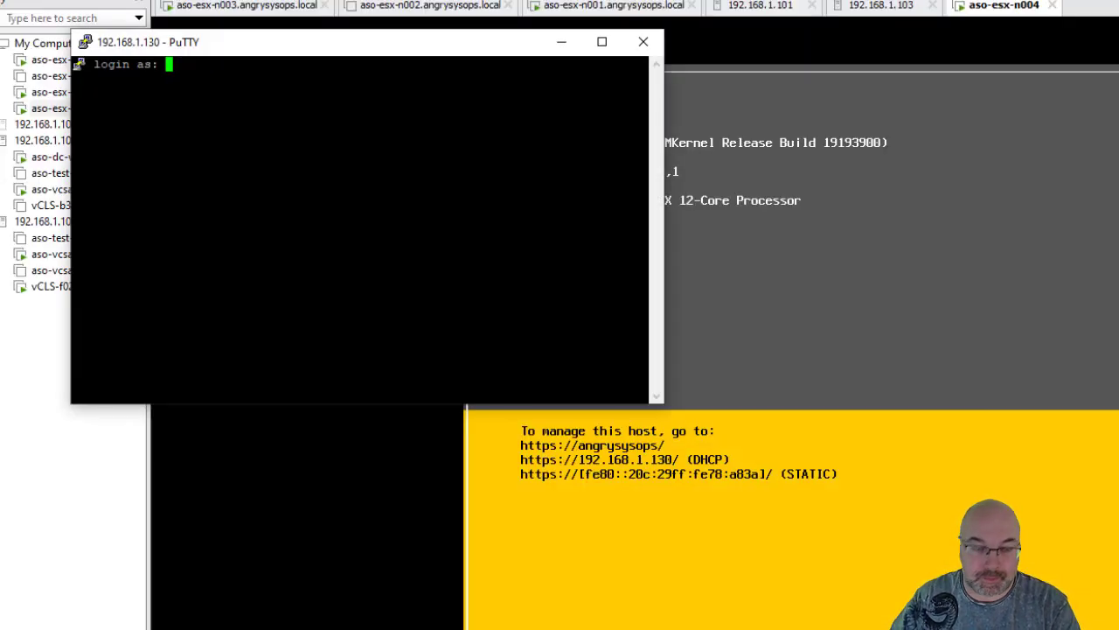
{"action": "type", "text": "root"}
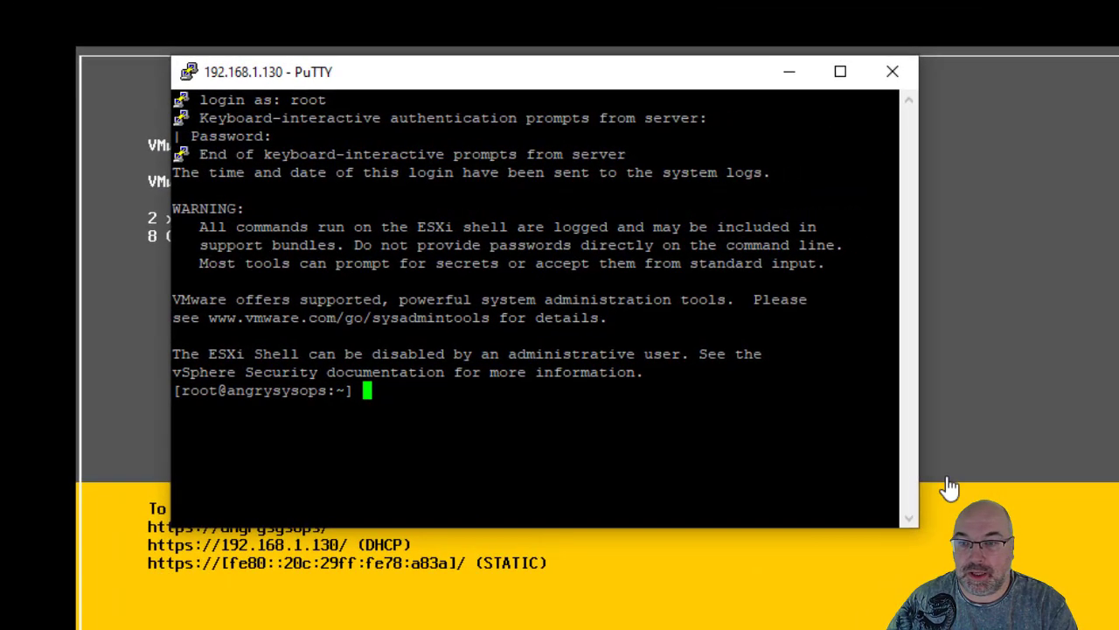
{"action": "mouse_move", "coordinate": [918, 535]}
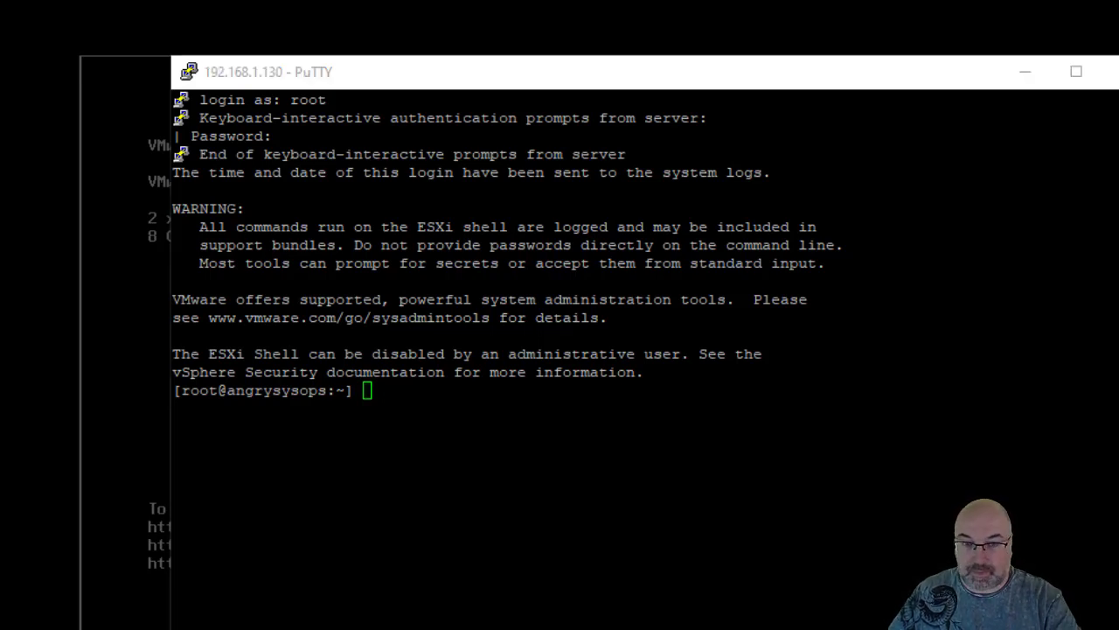
- Enable the httpClient firewall ruleset on the ESXi host using esxcli
{"action": "type", "text": "esxcli network firewall ruleset set -e true -r httpClient"}
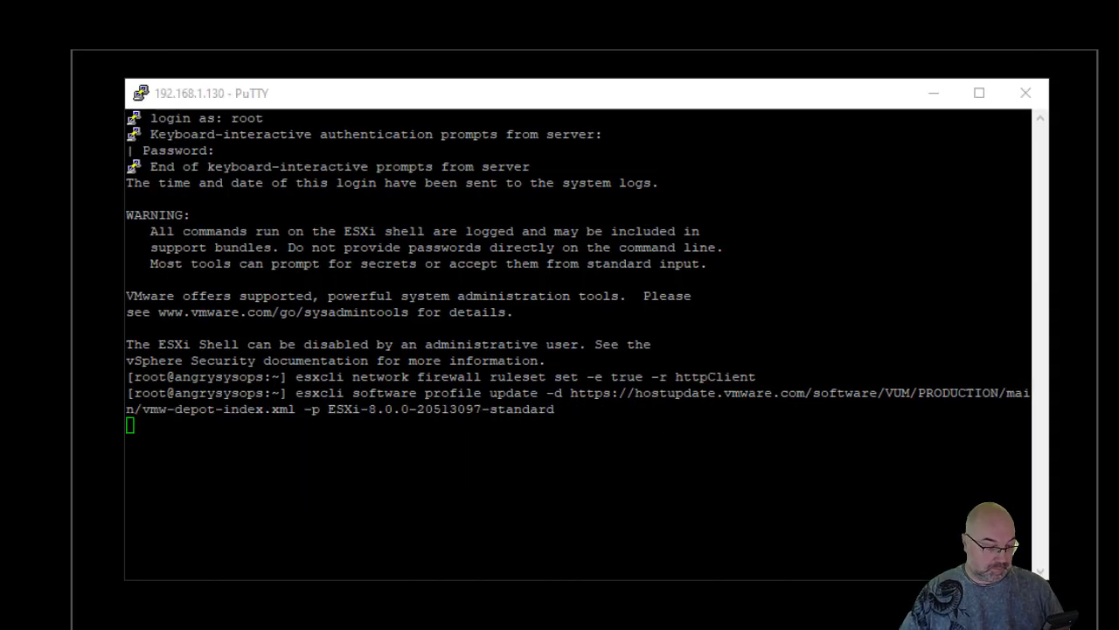
- Run the update to profile ESXi-8.0.0-20513097-standard and review the Update Result and VIBs
{"action": "key", "text": "Return"}
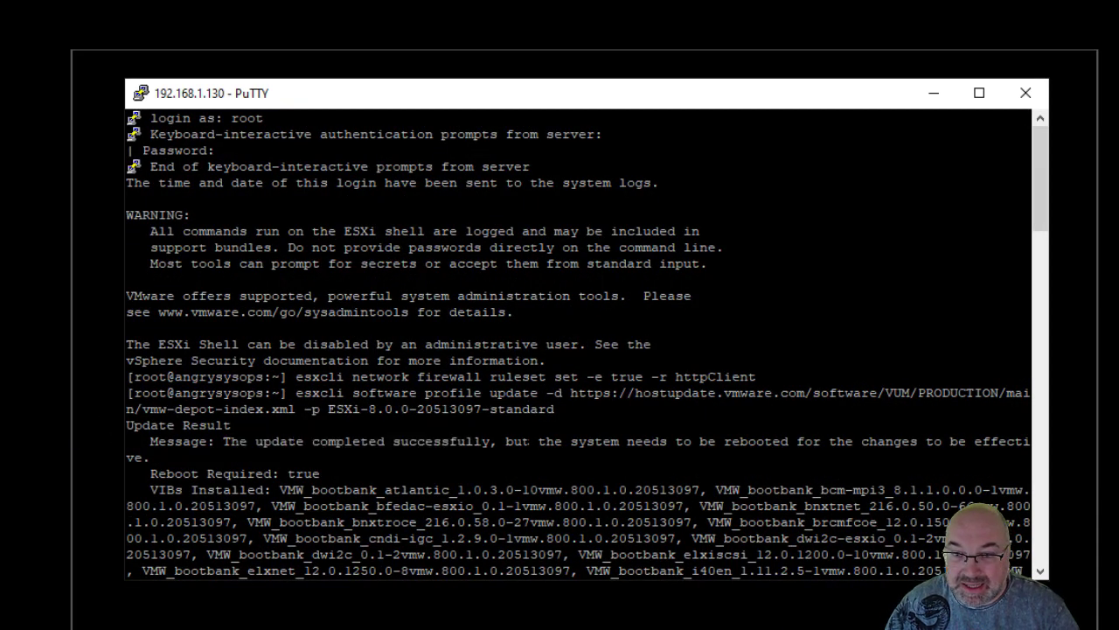
{"action": "left_click_drag", "start_coordinate": [518, 441], "coordinate": [852, 440]}
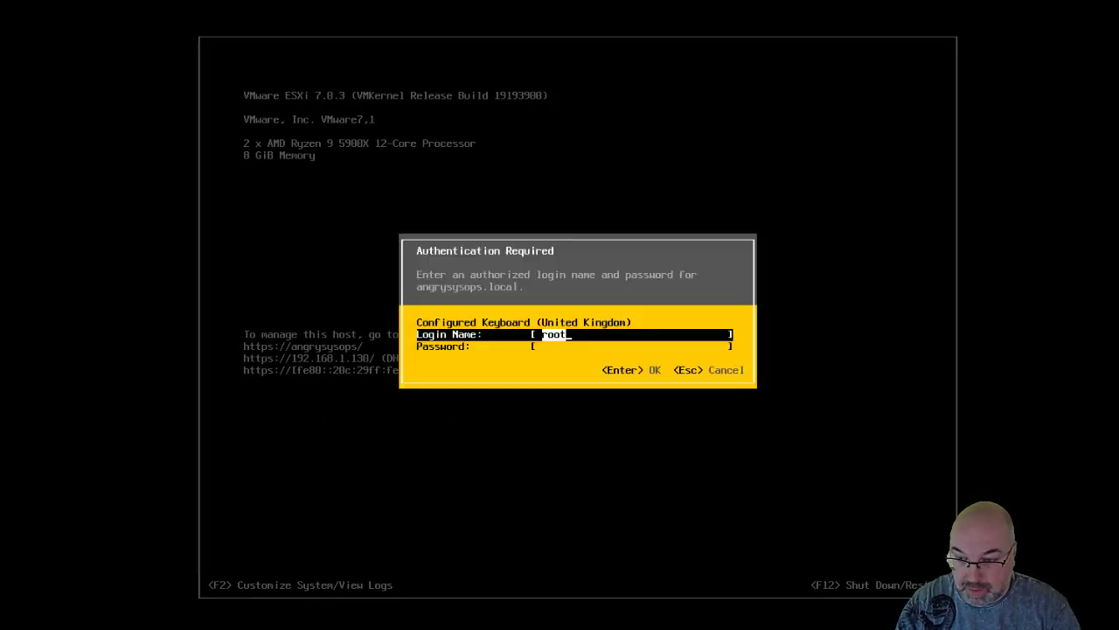
- Log in as root at the ESXi console and restart the host with F11
{"action": "key", "text": "Tab"}
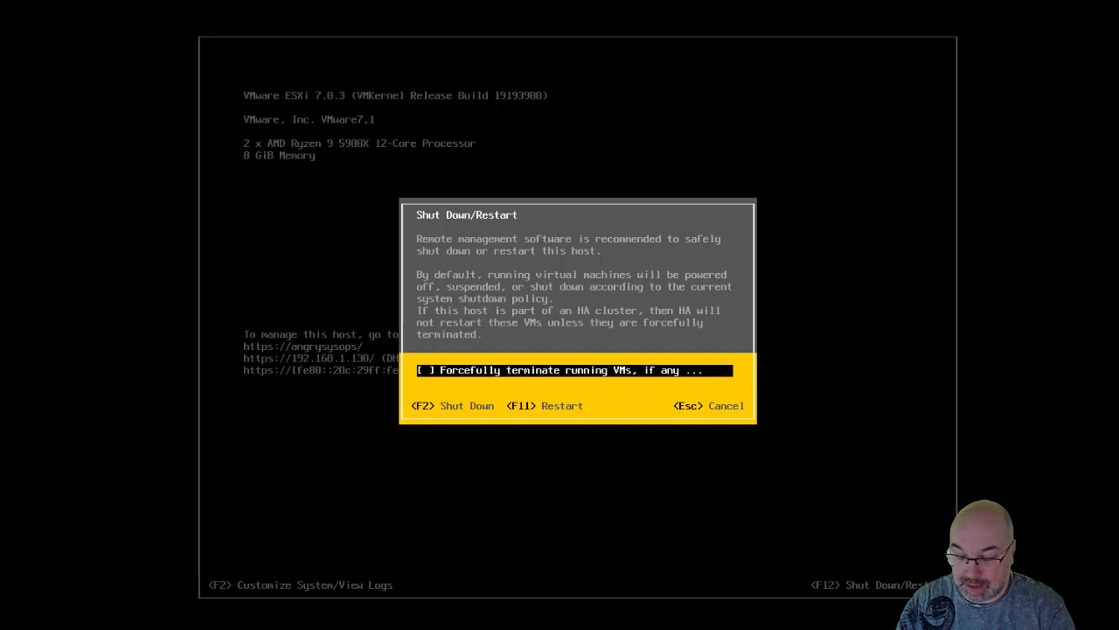
{"action": "key", "text": "F11"}
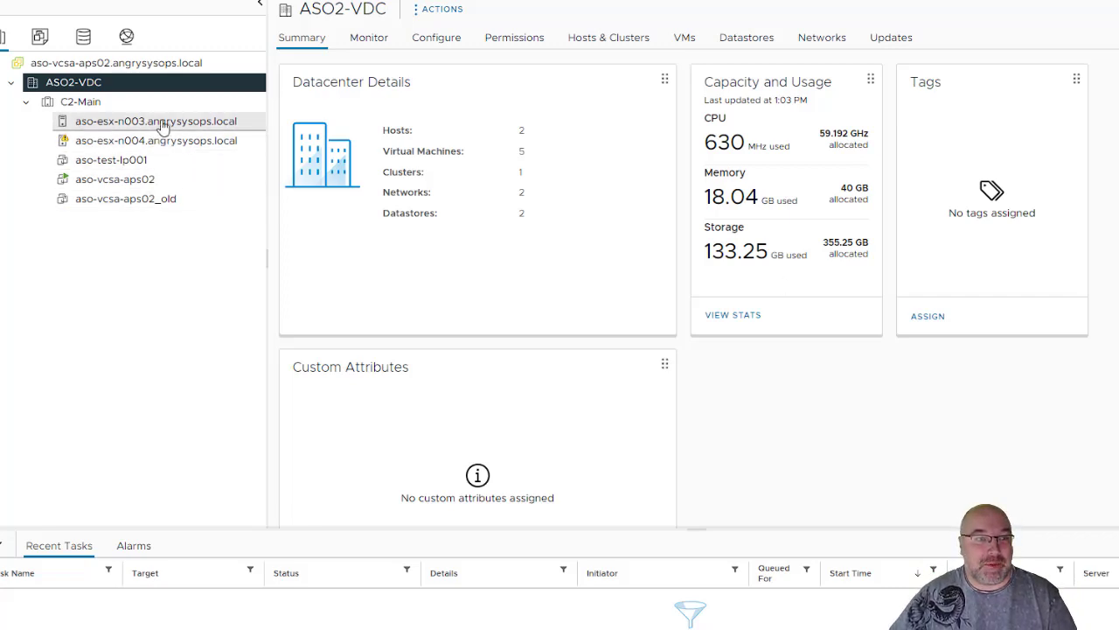
- Compare hypervisor versions: aso-esx-n004 on ESXi 8.0.0 build 20513097, aso-esx-n003 on 7.0.3
{"action": "left_click", "coordinate": [156, 140]}
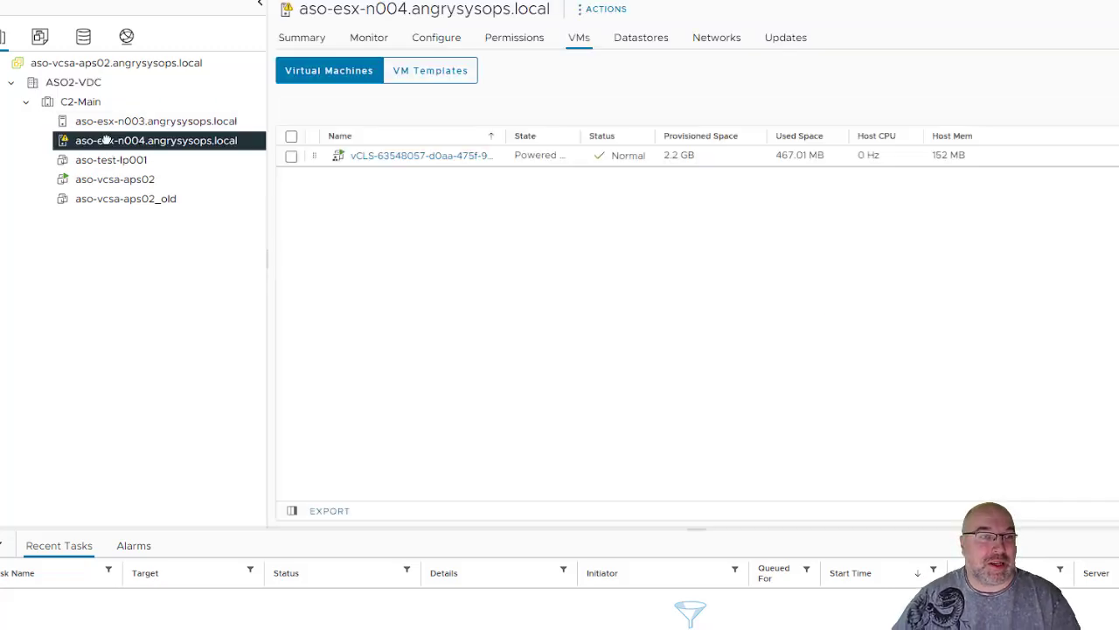
{"action": "left_click", "coordinate": [301, 37]}
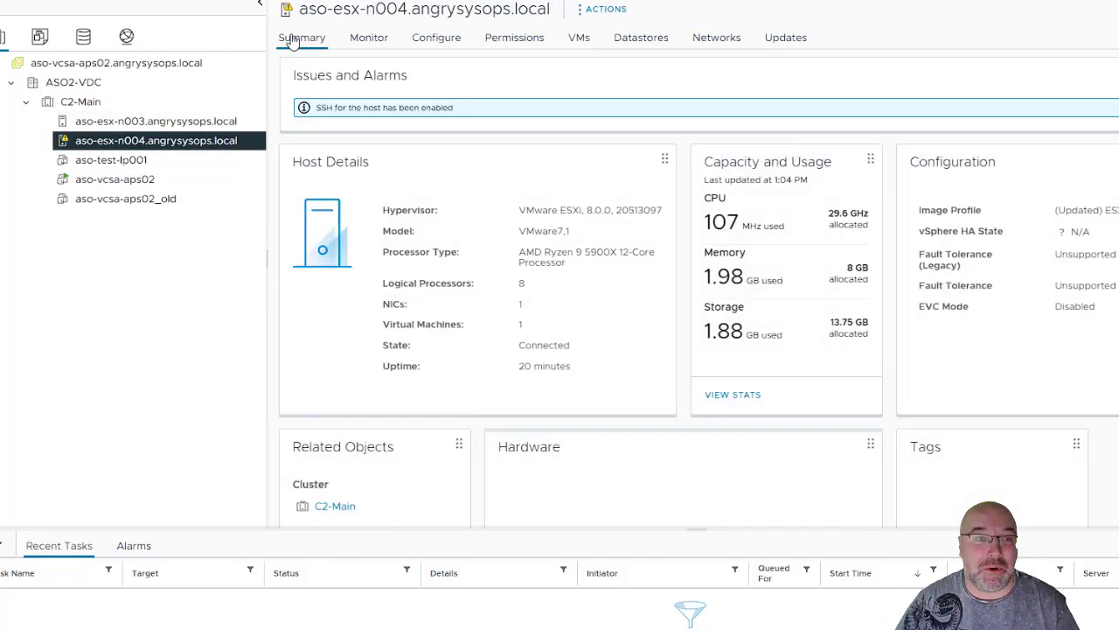
{"action": "double_click", "coordinate": [538, 210]}
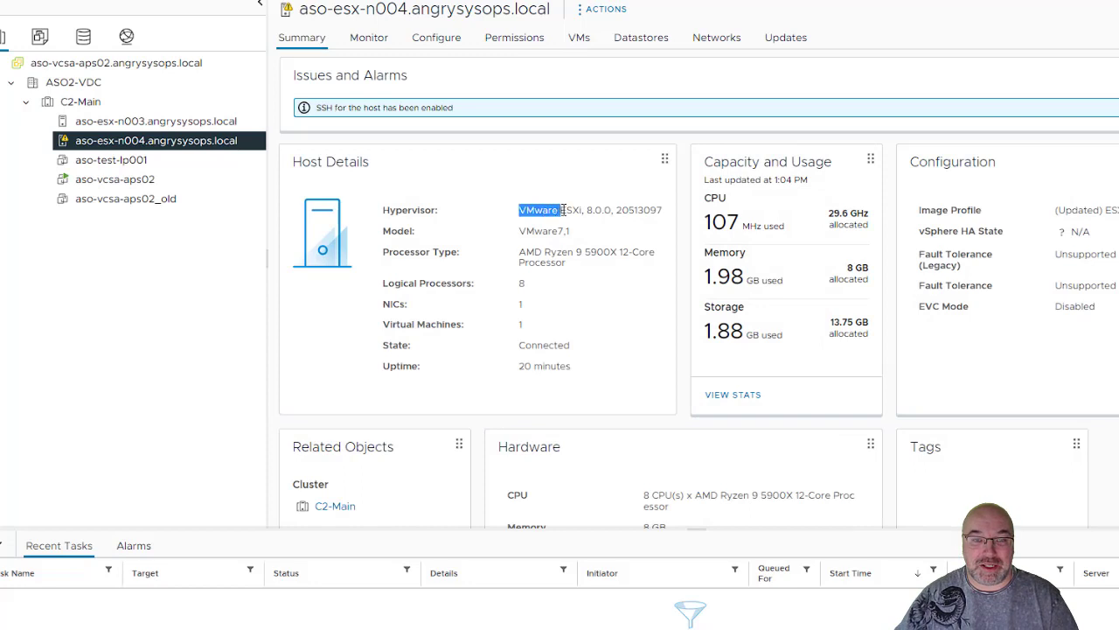
{"action": "left_click", "coordinate": [155, 121]}
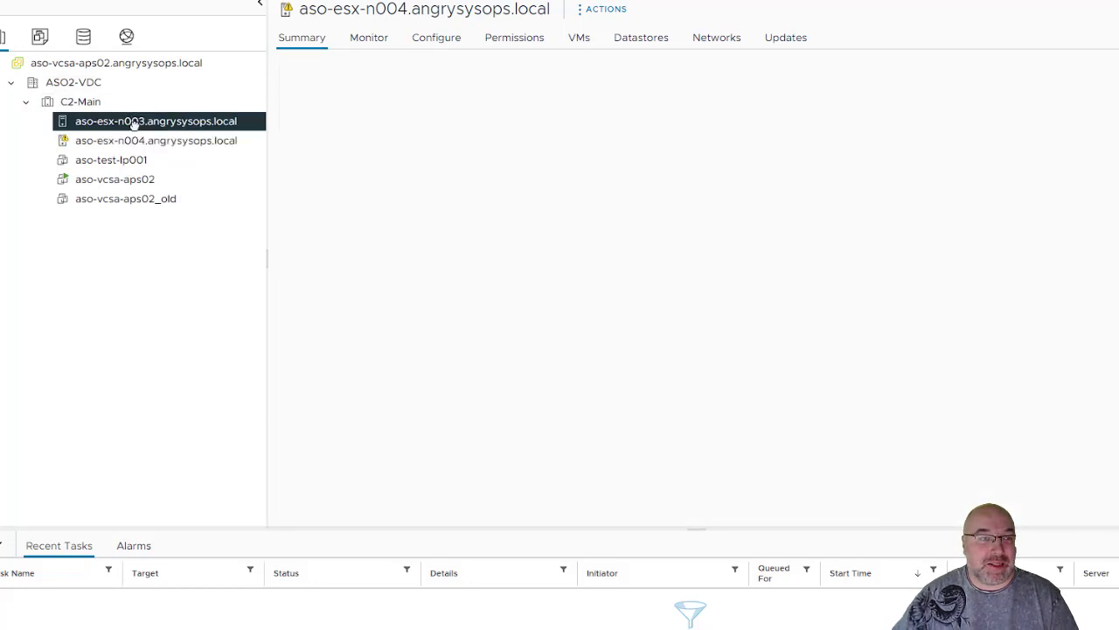
{"action": "left_click", "coordinate": [156, 121]}
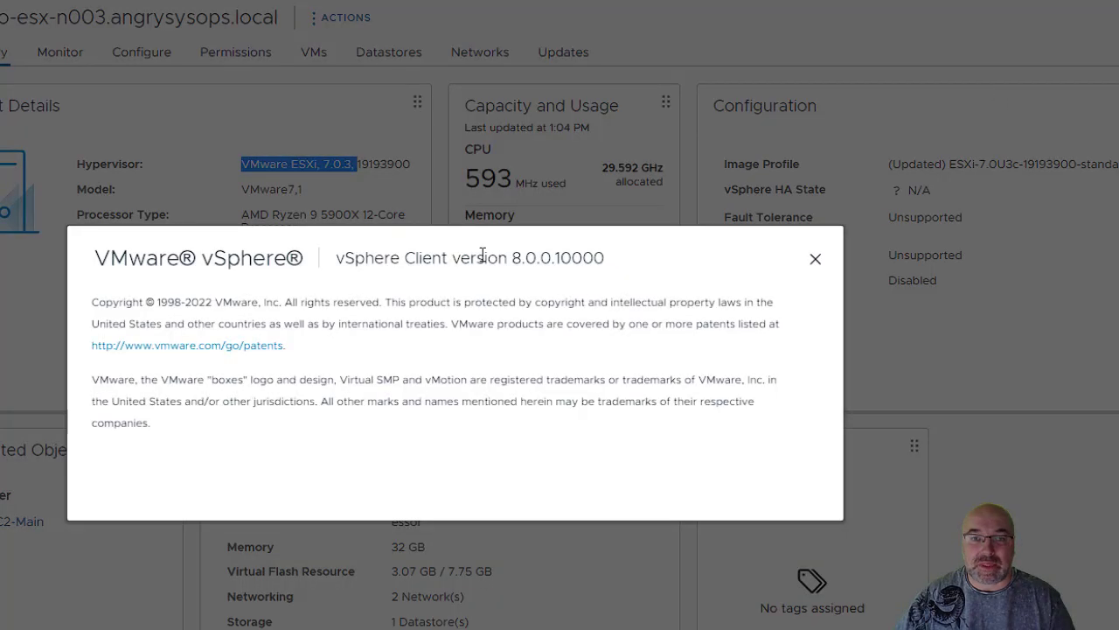
- Close the About dialog showing vSphere Client version 8.0.0.10000
{"action": "left_click", "coordinate": [815, 258]}
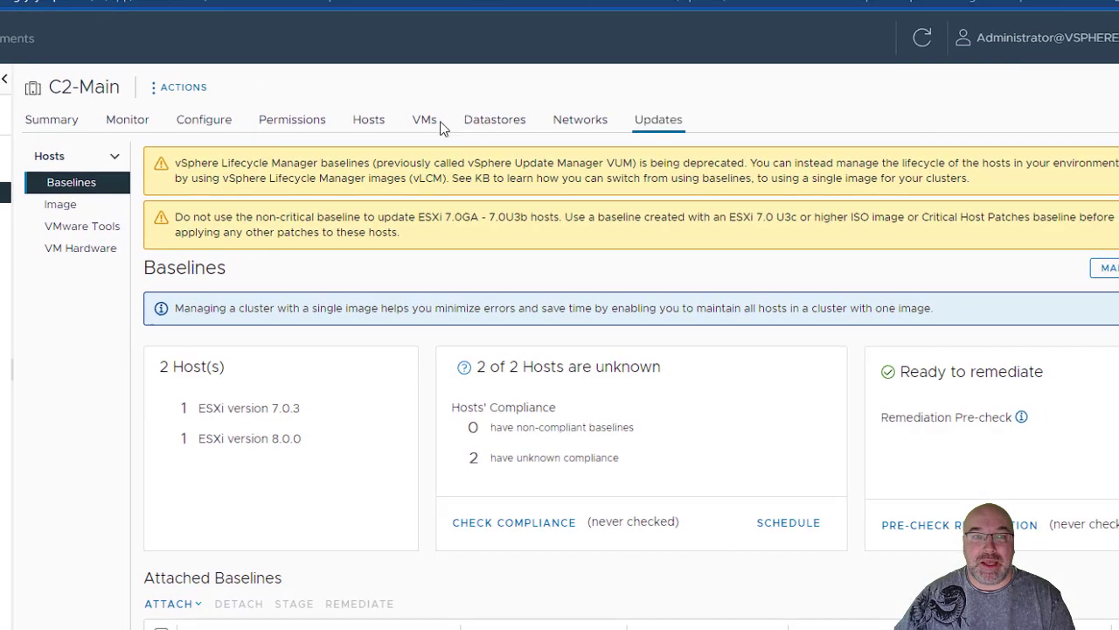
{"action": "mouse_move", "coordinate": [59, 204]}
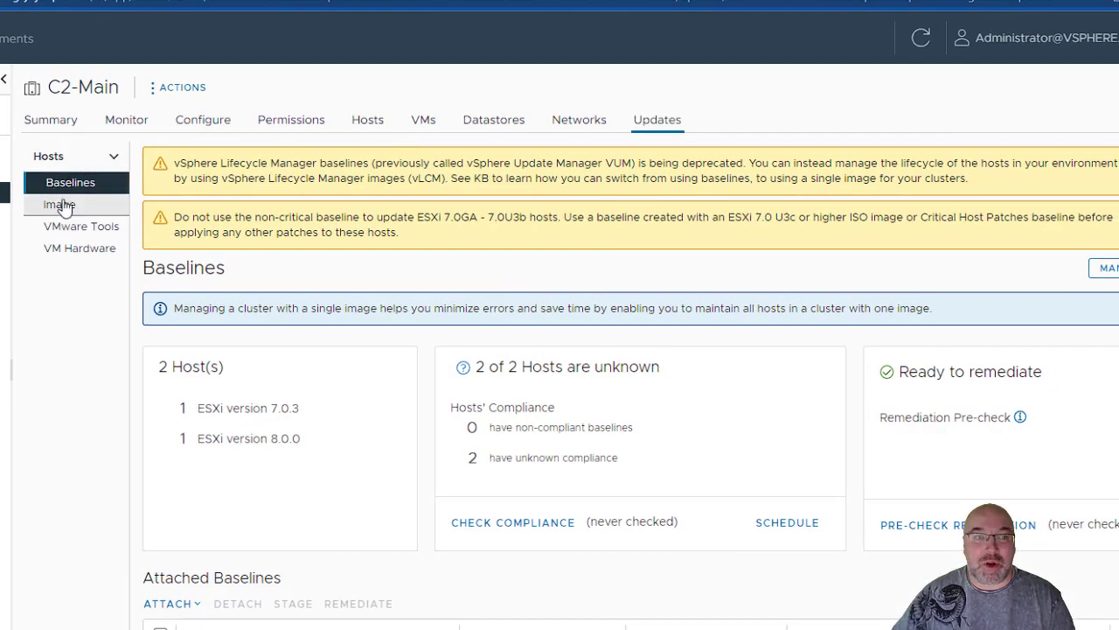
- Start a single-image setup for C2-Main using ESXi 8.0 GA - 20513097
{"action": "left_click", "coordinate": [60, 204]}
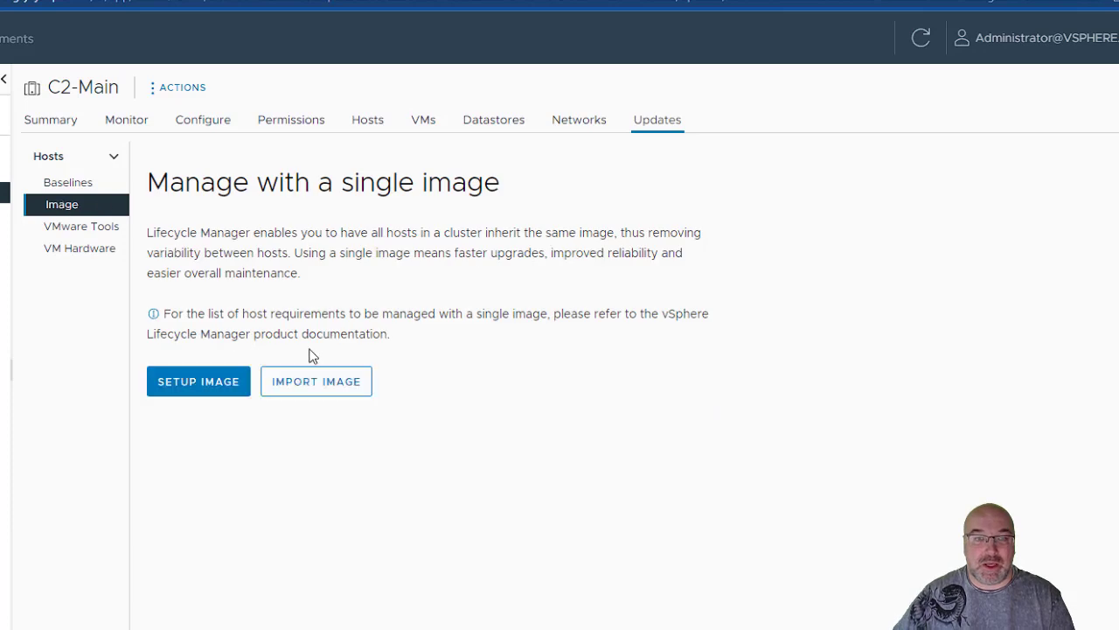
{"action": "left_click", "coordinate": [198, 380]}
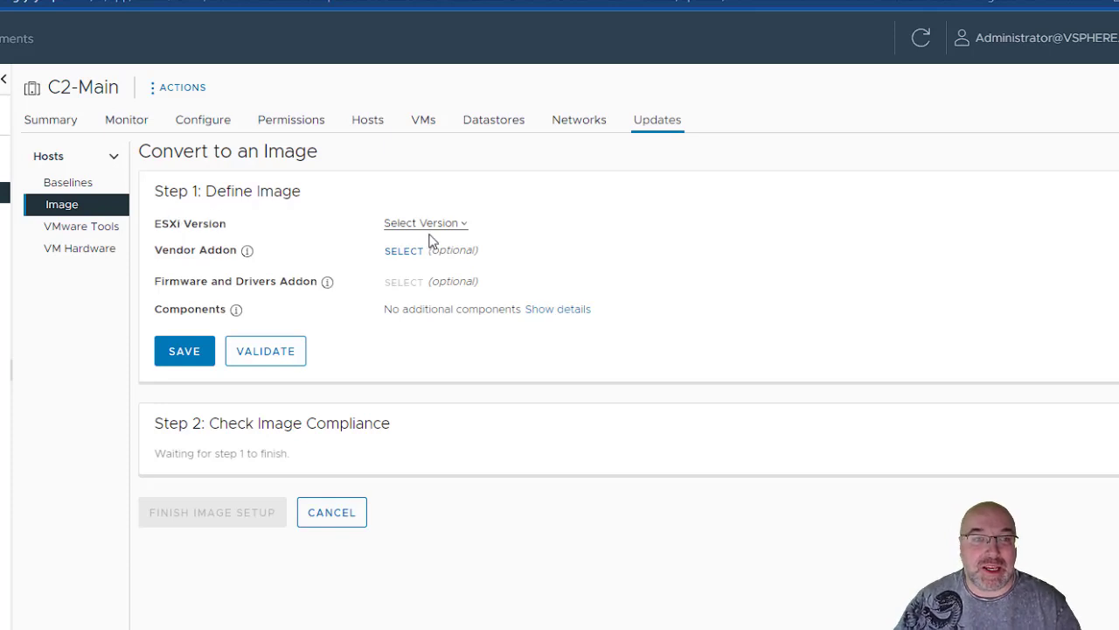
{"action": "left_click", "coordinate": [425, 222]}
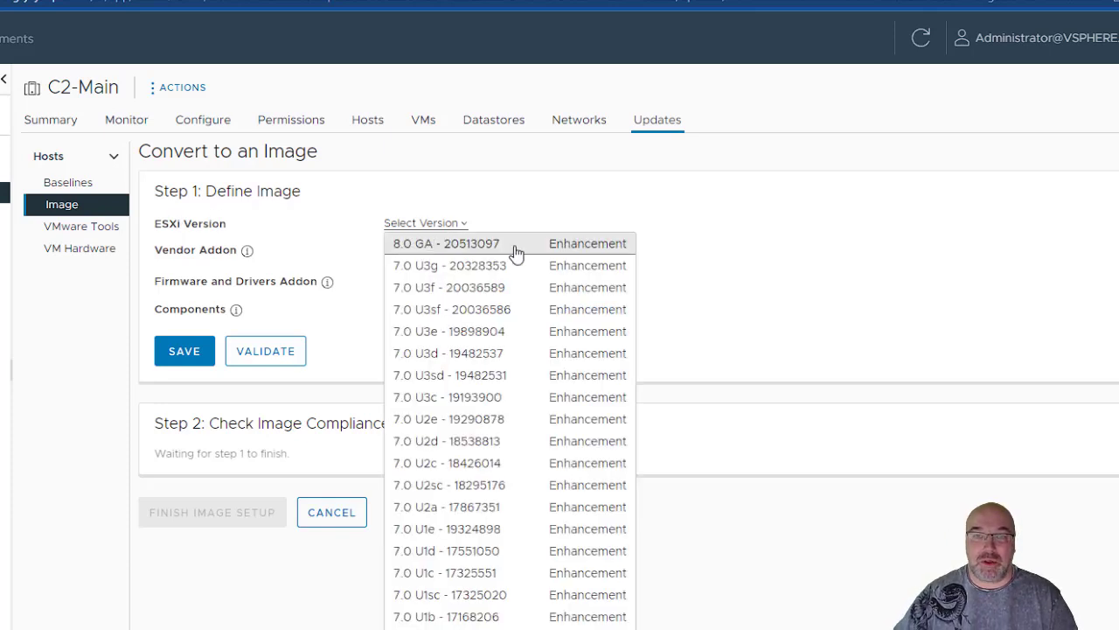
{"action": "left_click", "coordinate": [446, 243]}
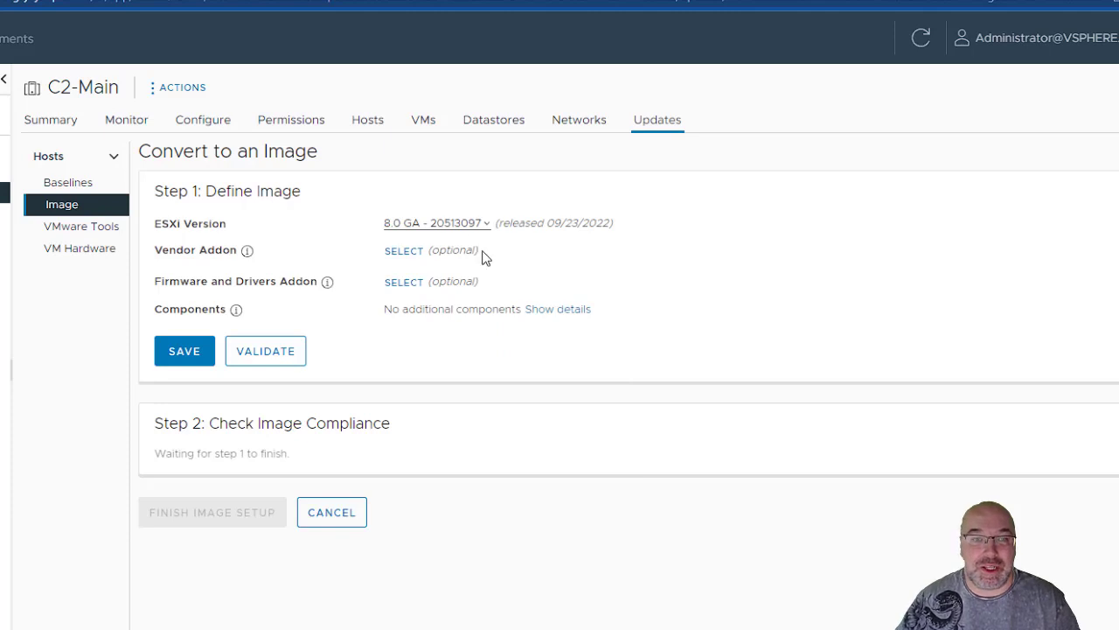
{"action": "mouse_move", "coordinate": [173, 222]}
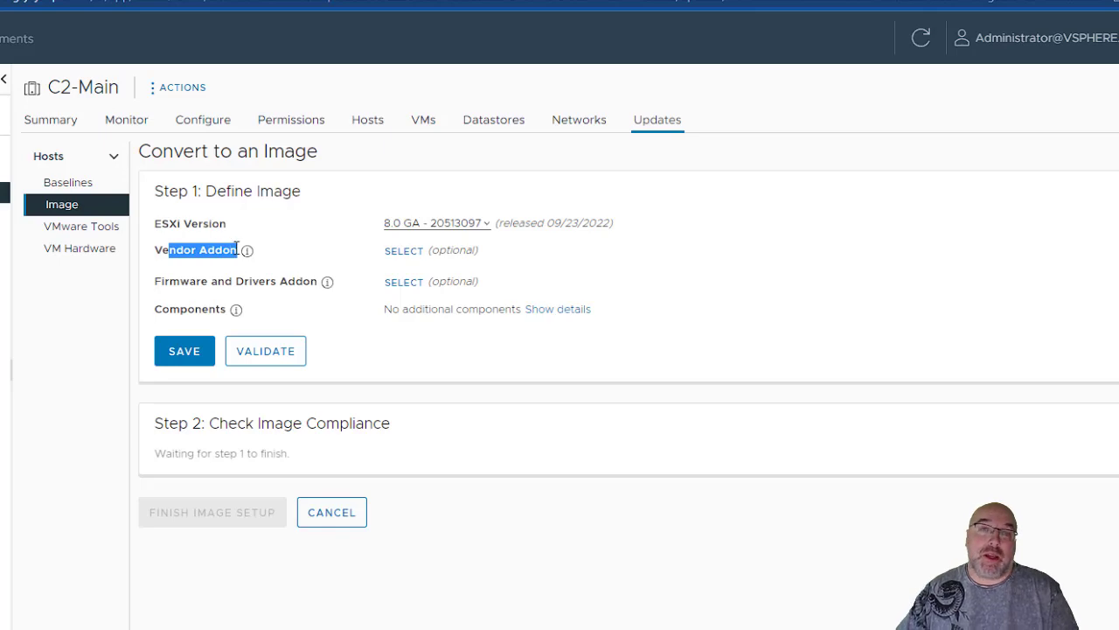
{"action": "mouse_move", "coordinate": [403, 253]}
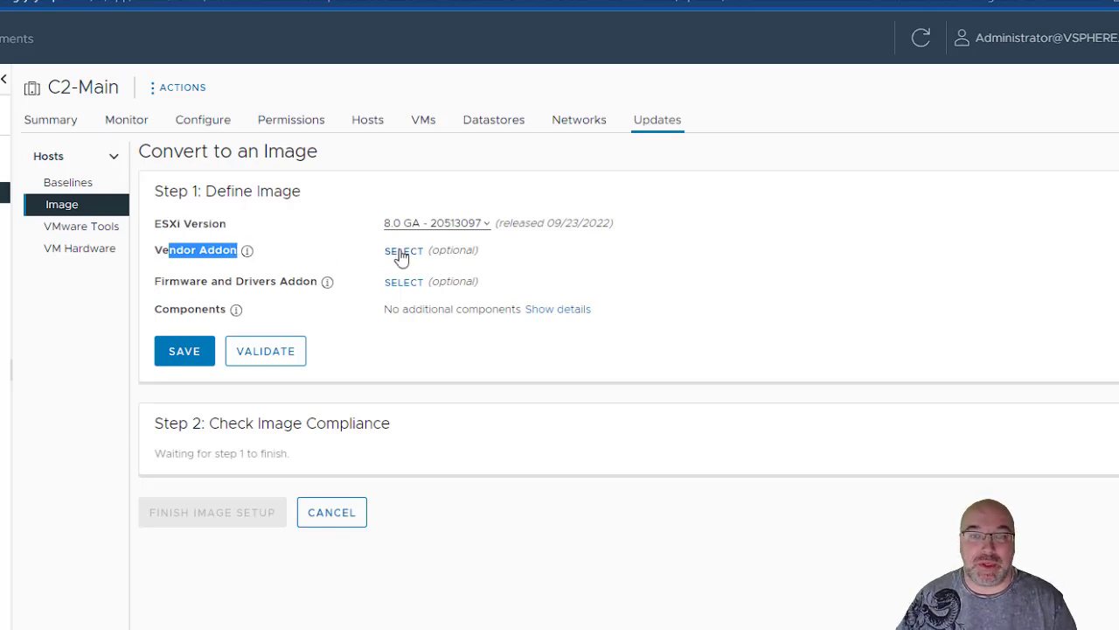
- Skip the vendor addon and bring up the Firmware and Drivers Addon choices
{"action": "left_click", "coordinate": [403, 250]}
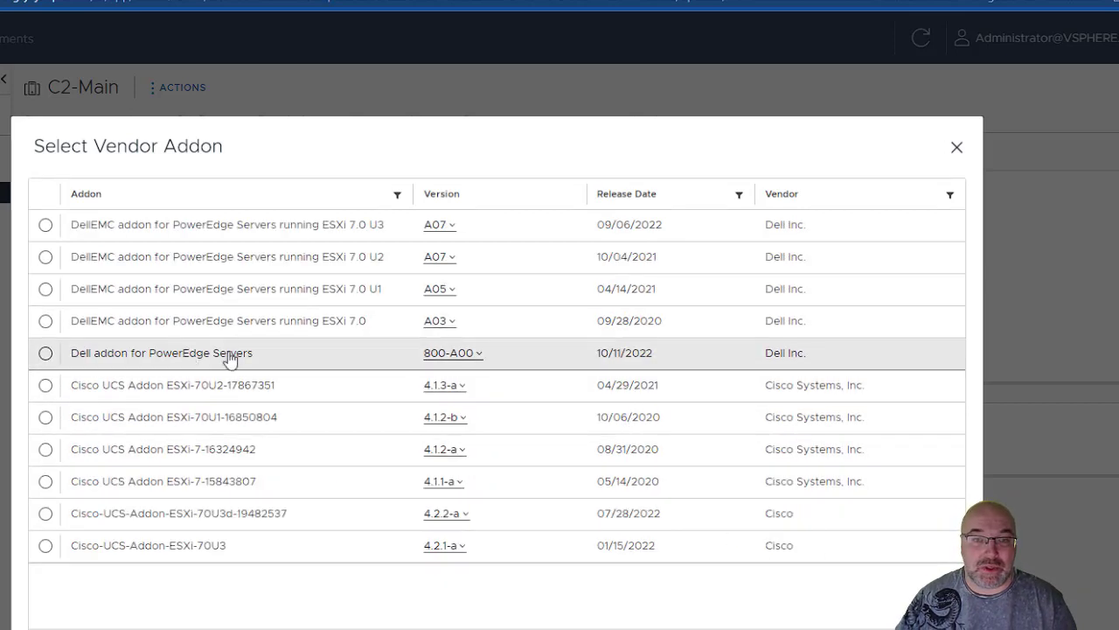
{"action": "mouse_move", "coordinate": [101, 256]}
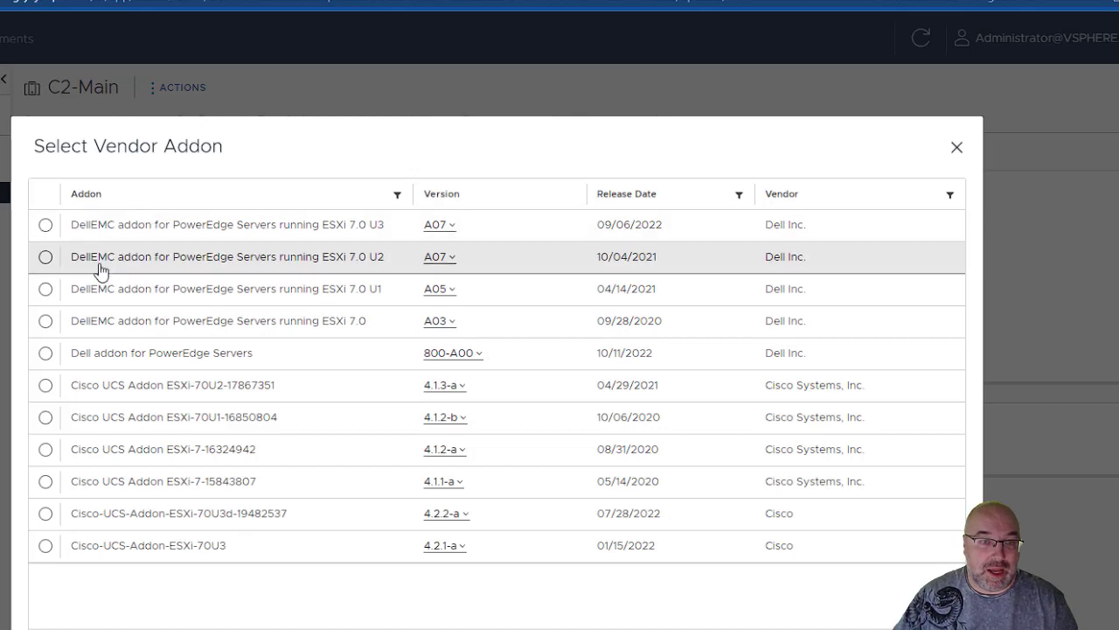
{"action": "mouse_move", "coordinate": [97, 351]}
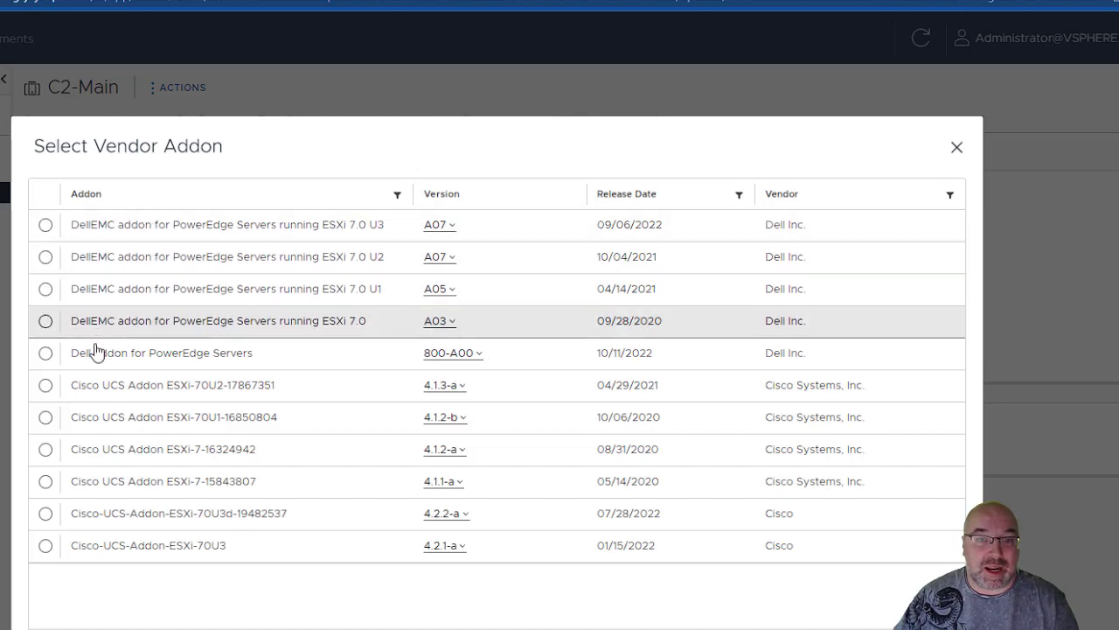
{"action": "left_click", "coordinate": [46, 353]}
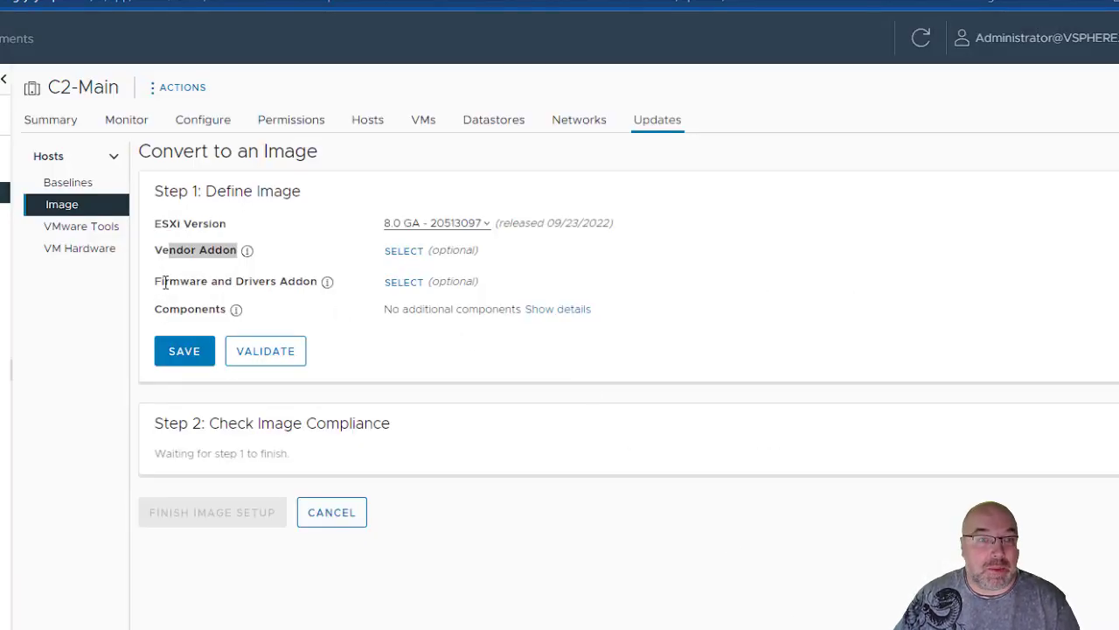
{"action": "double_click", "coordinate": [181, 280]}
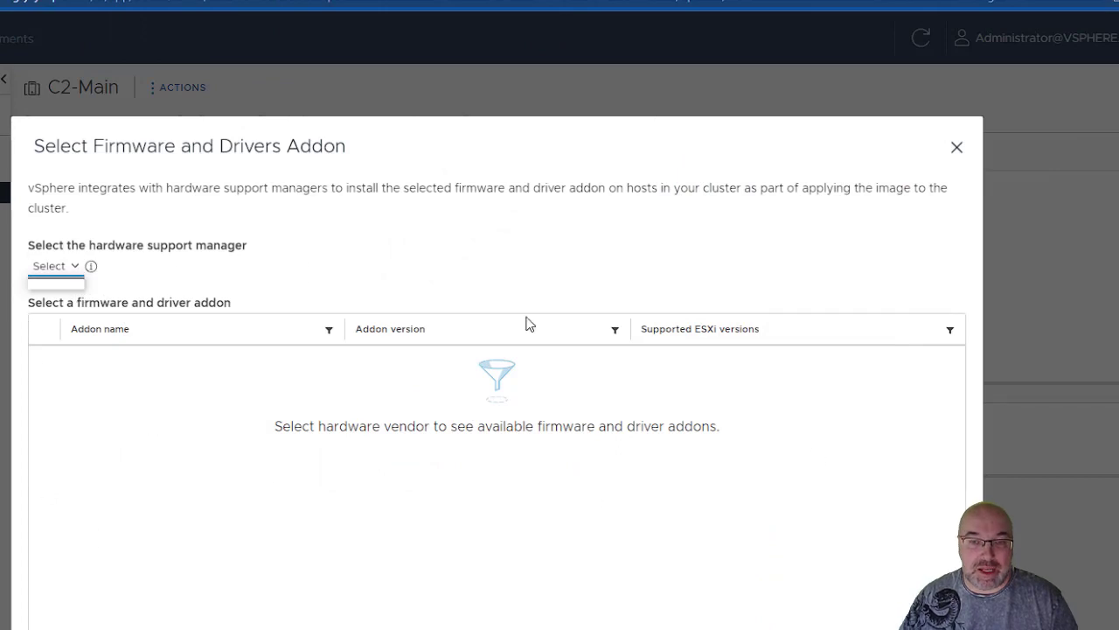
- Save the ESXi 8.0 GA - 20513097 image with no firmware addon and finish image setup
{"action": "left_click", "coordinate": [957, 147]}
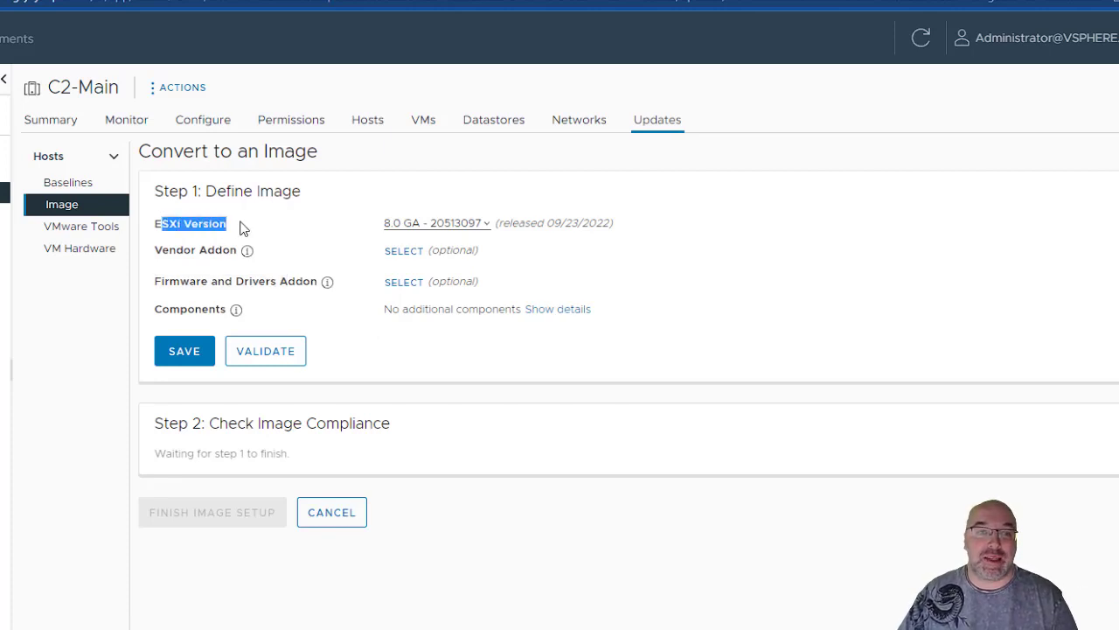
{"action": "mouse_move", "coordinate": [437, 229]}
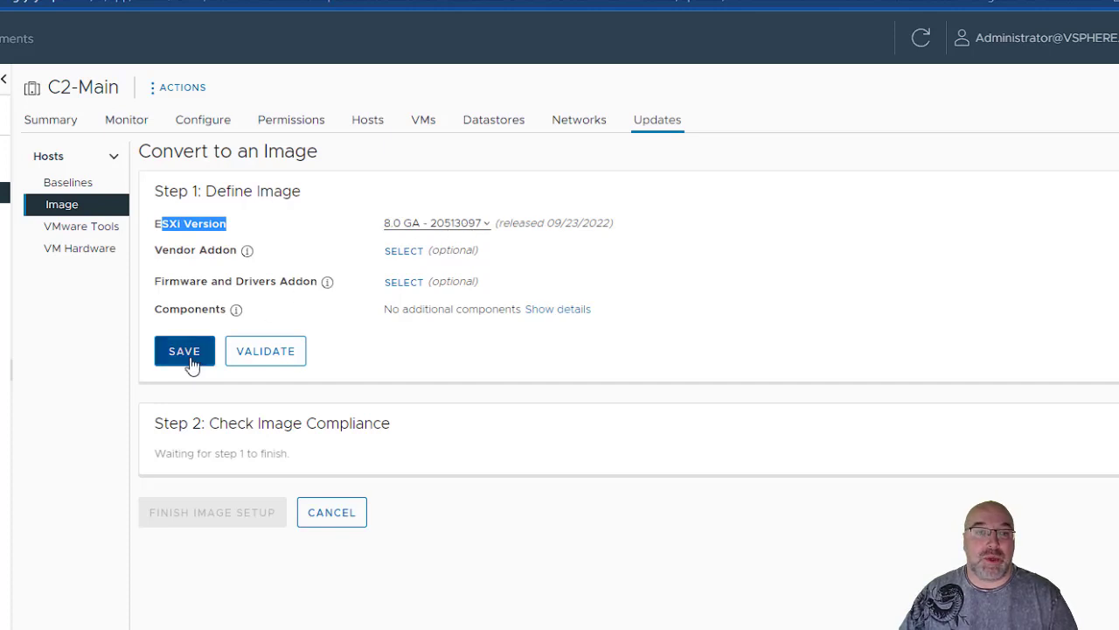
{"action": "left_click", "coordinate": [183, 350]}
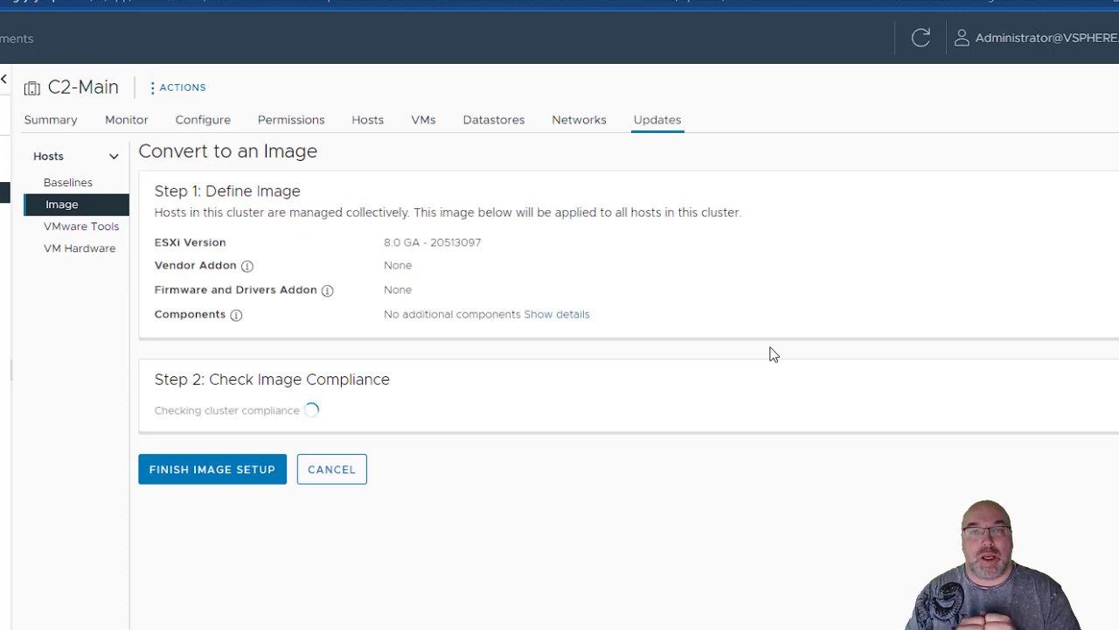
{"action": "mouse_move", "coordinate": [514, 301]}
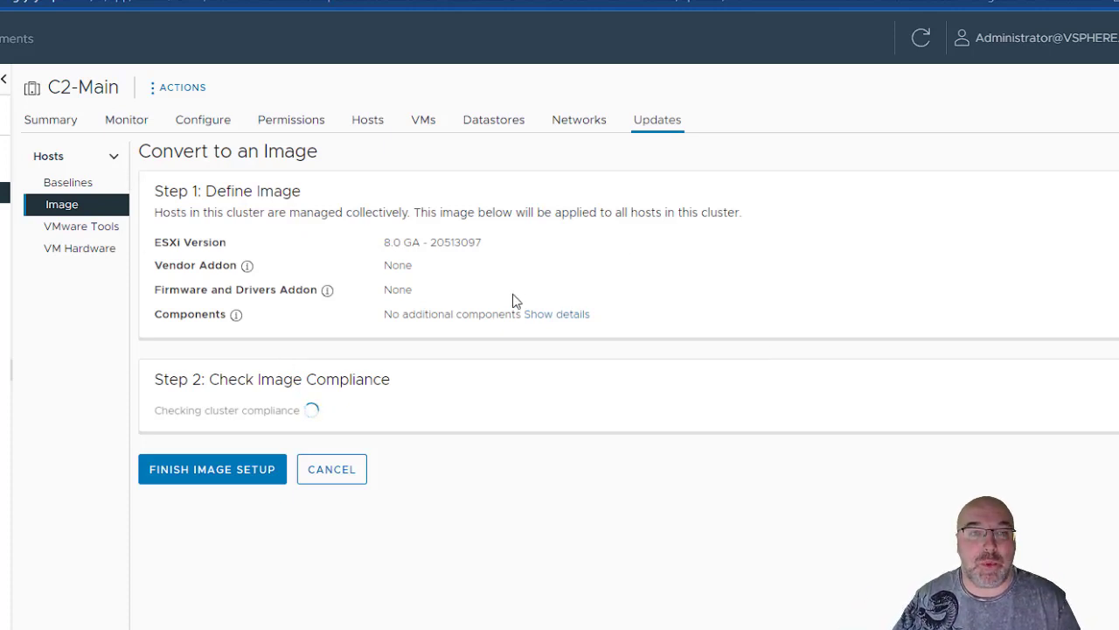
{"action": "mouse_move", "coordinate": [838, 386]}
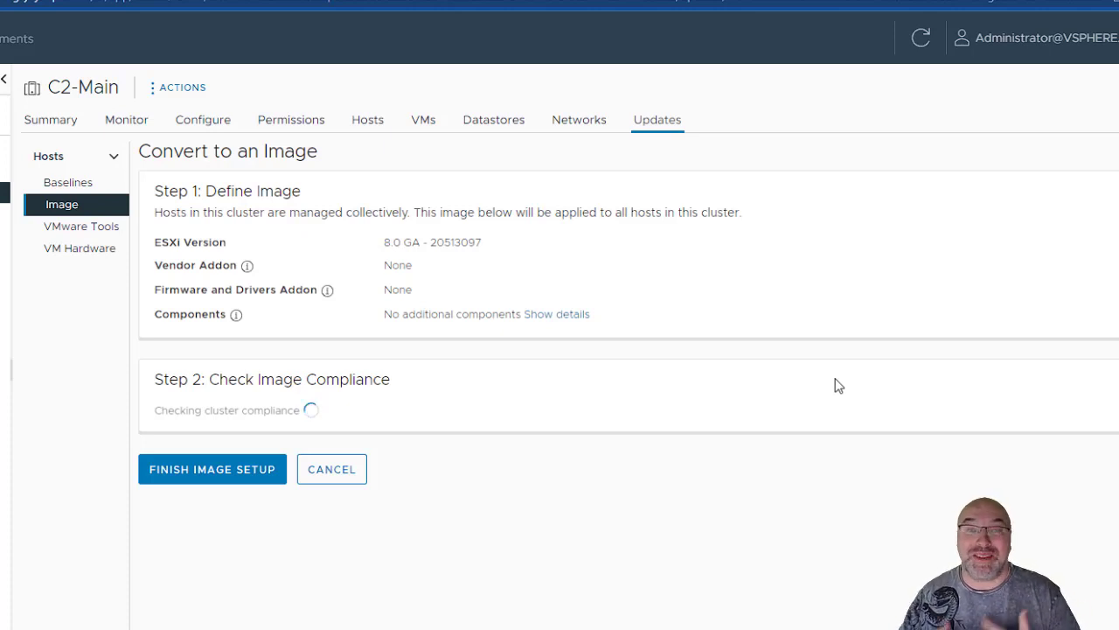
{"action": "mouse_move", "coordinate": [796, 381]}
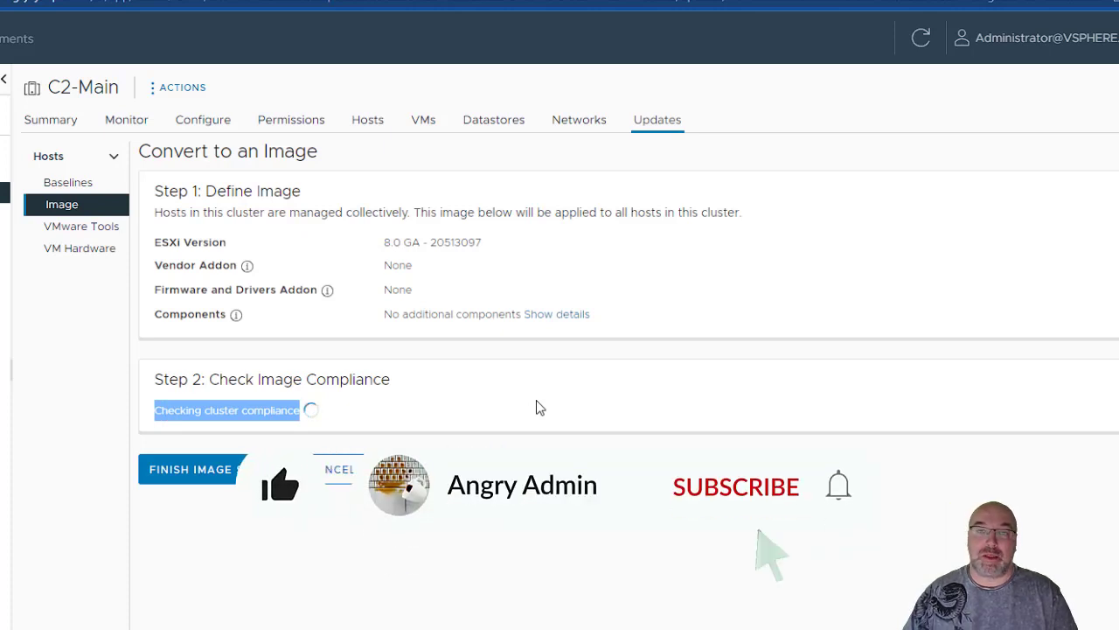
{"action": "left_click", "coordinate": [836, 485]}
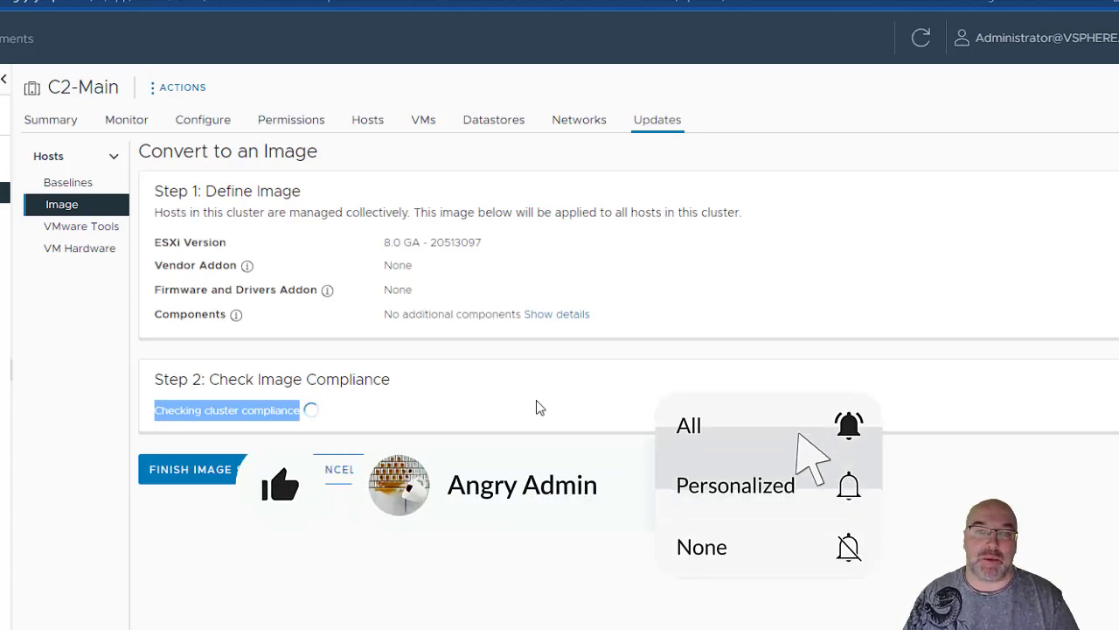
{"action": "left_click", "coordinate": [689, 426]}
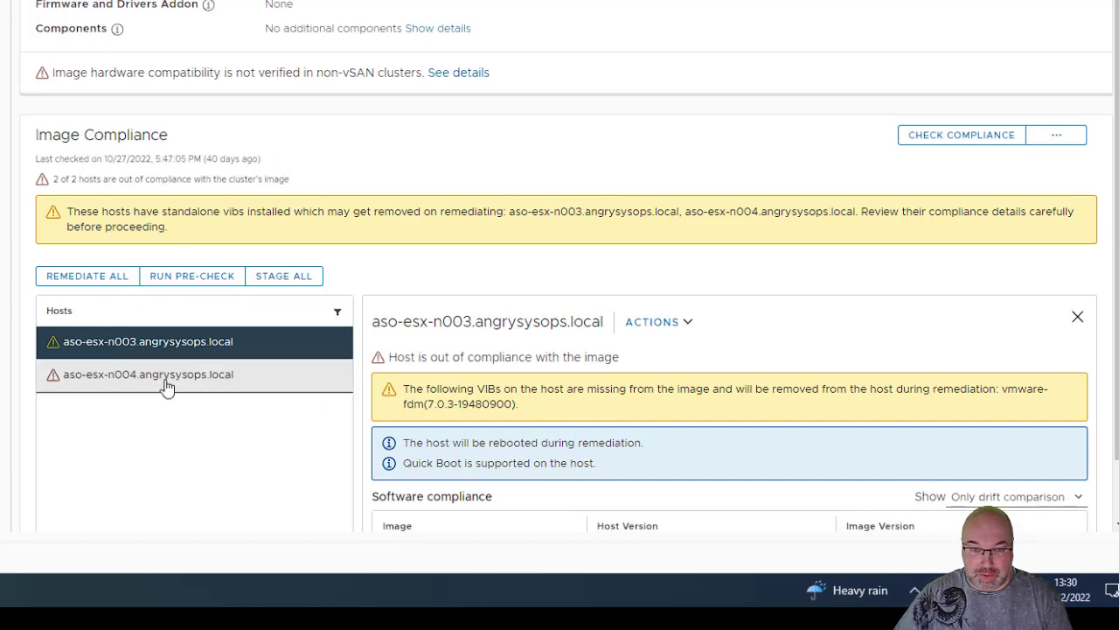
- Inspect compliance for aso-esx-n004 and aso-esx-n003, scrolling to the software drift table
{"action": "left_click", "coordinate": [148, 374]}
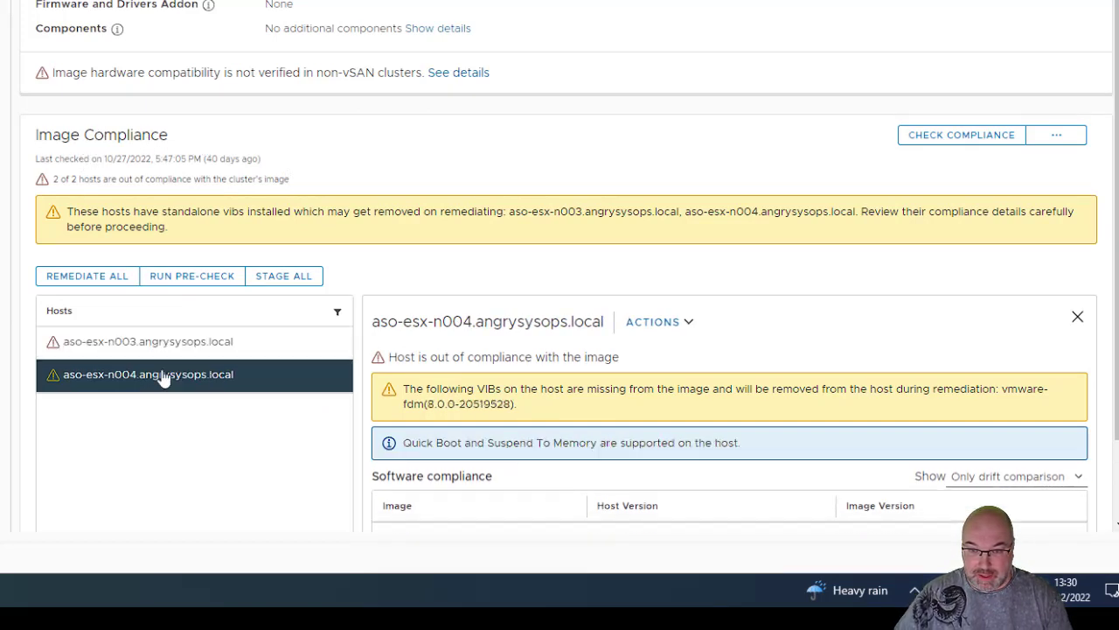
{"action": "left_click", "coordinate": [149, 341]}
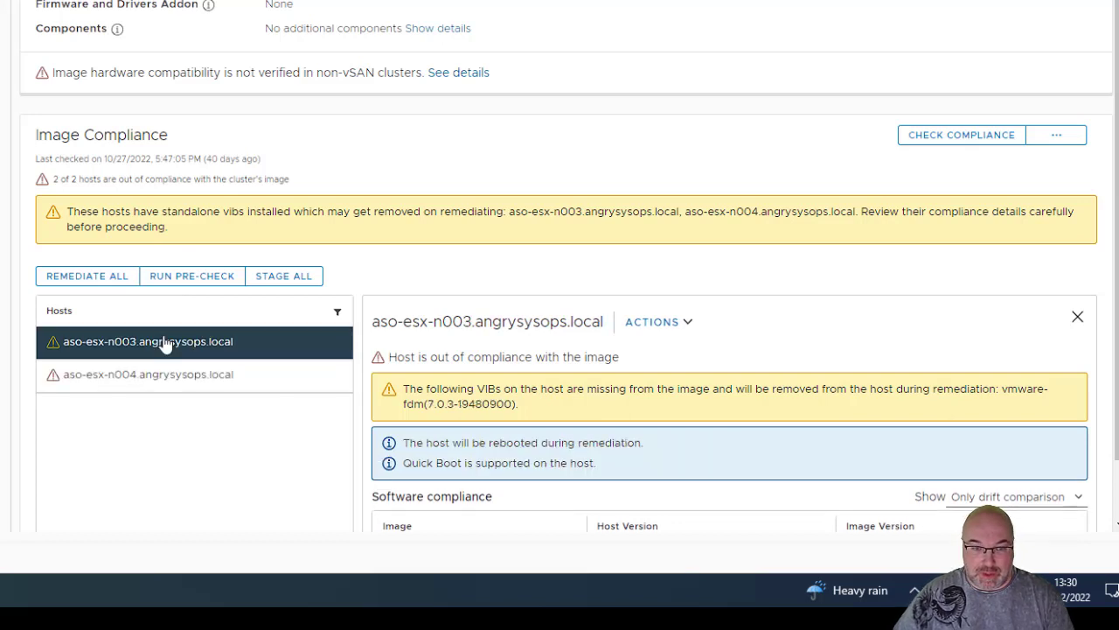
{"action": "mouse_move", "coordinate": [330, 306]}
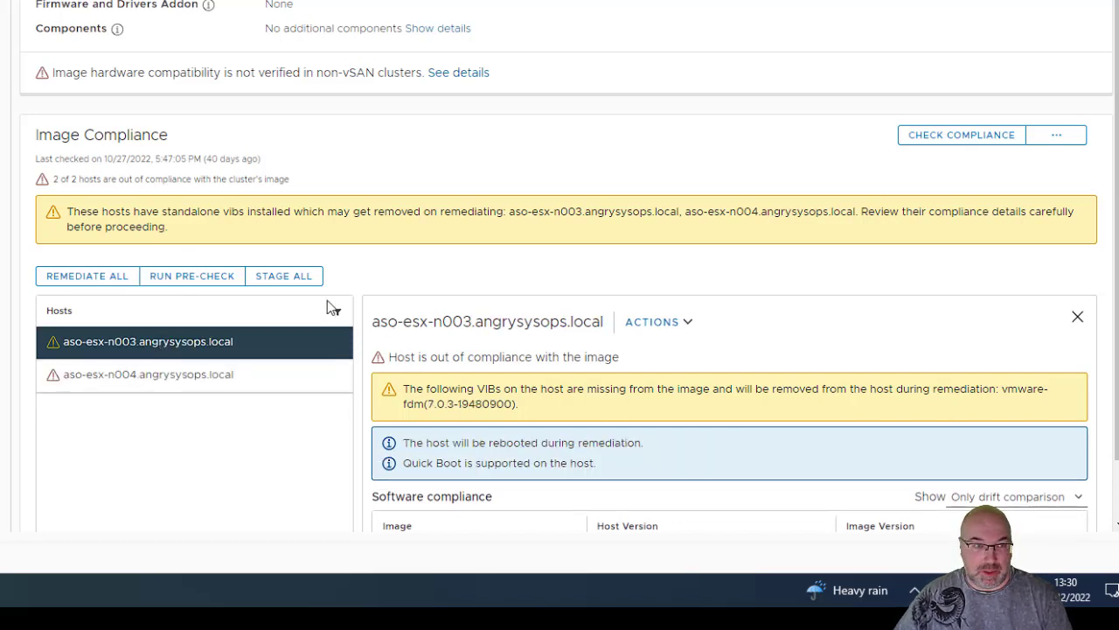
{"action": "mouse_move", "coordinate": [201, 246]}
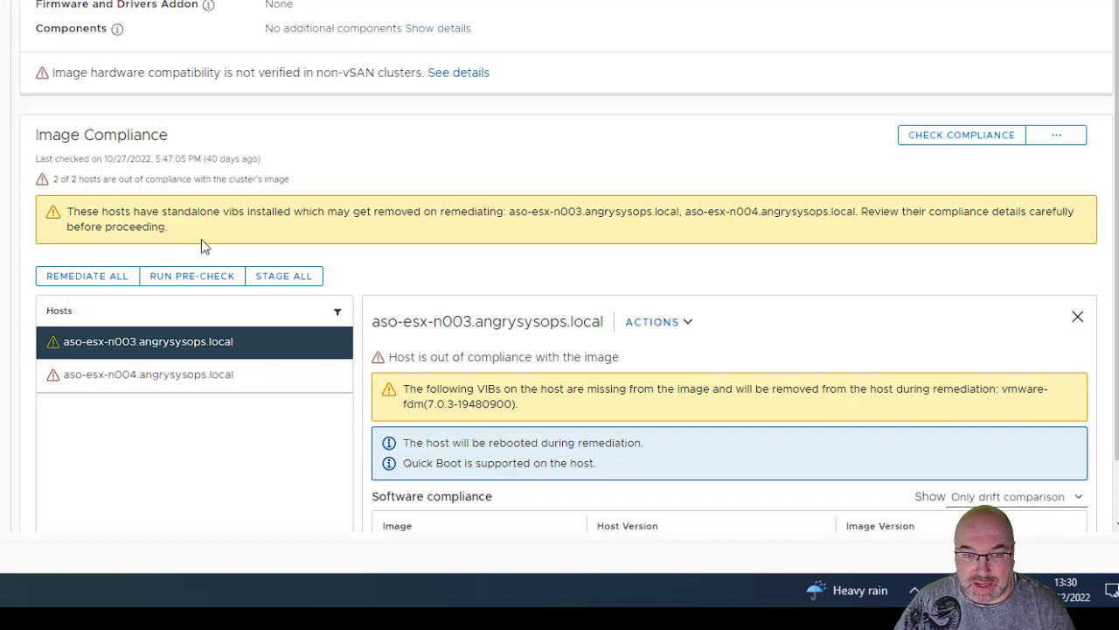
{"action": "mouse_move", "coordinate": [75, 219]}
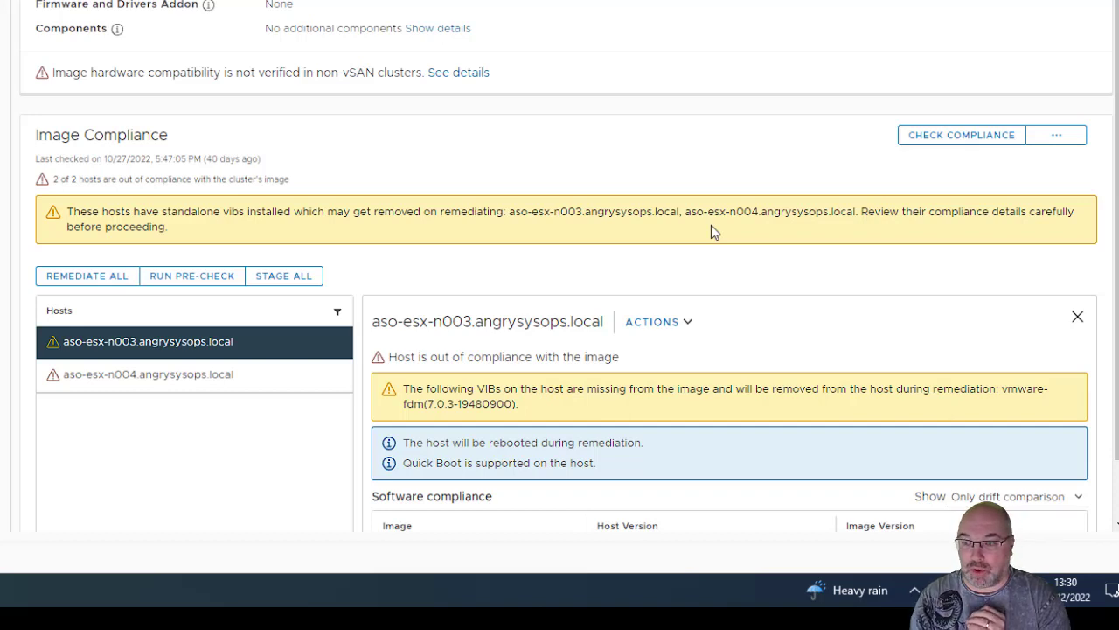
{"action": "scroll", "scroll_direction": "down", "scroll_amount": 3}
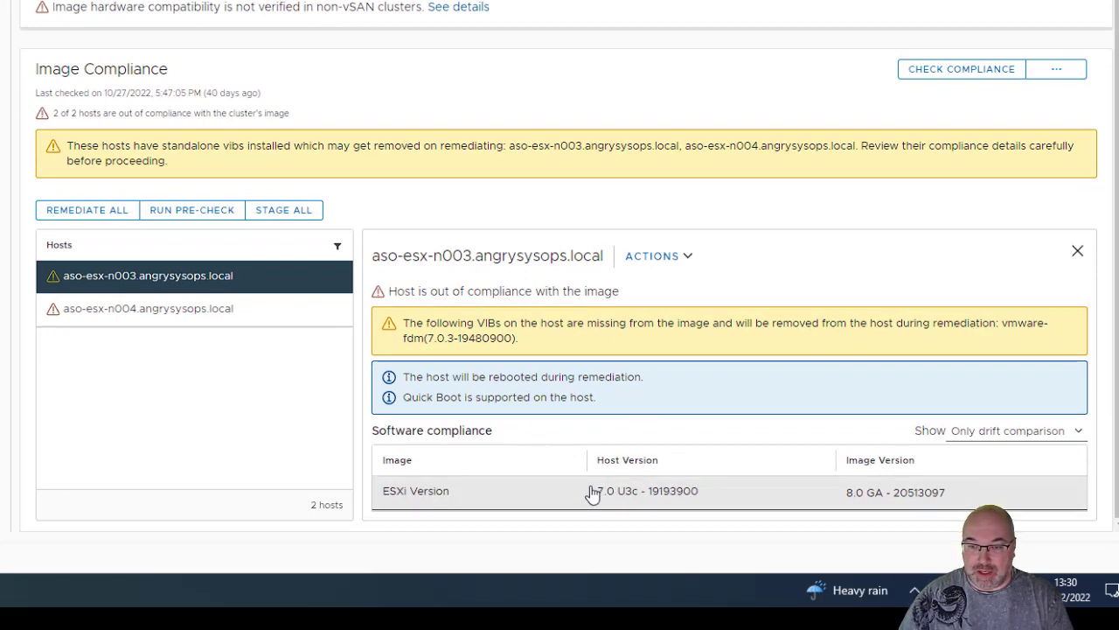
{"action": "mouse_move", "coordinate": [824, 499]}
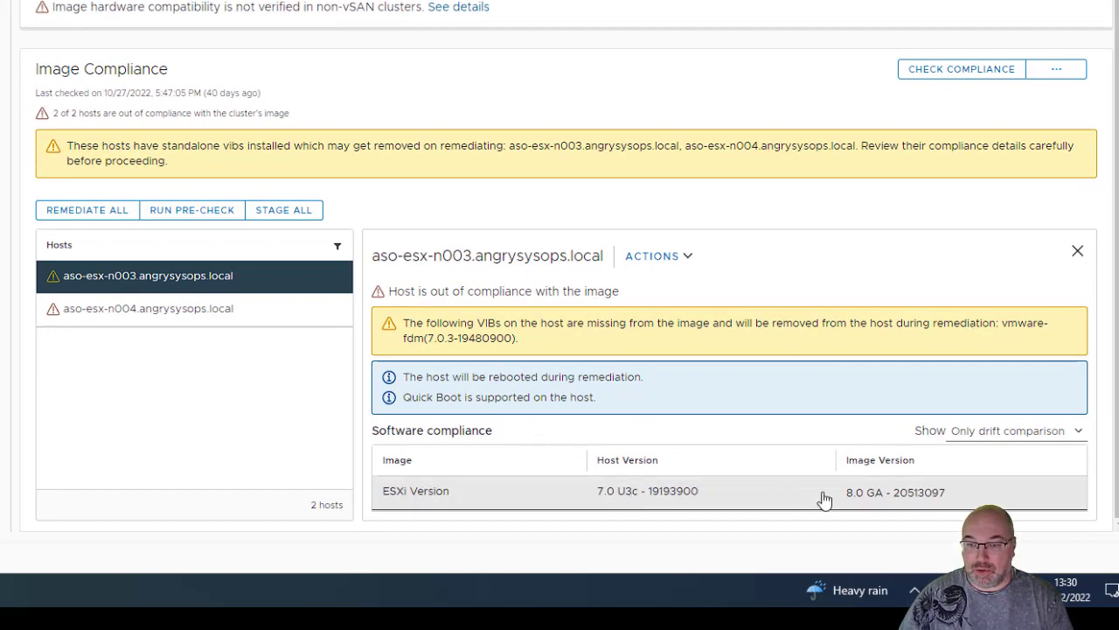
{"action": "mouse_move", "coordinate": [156, 296]}
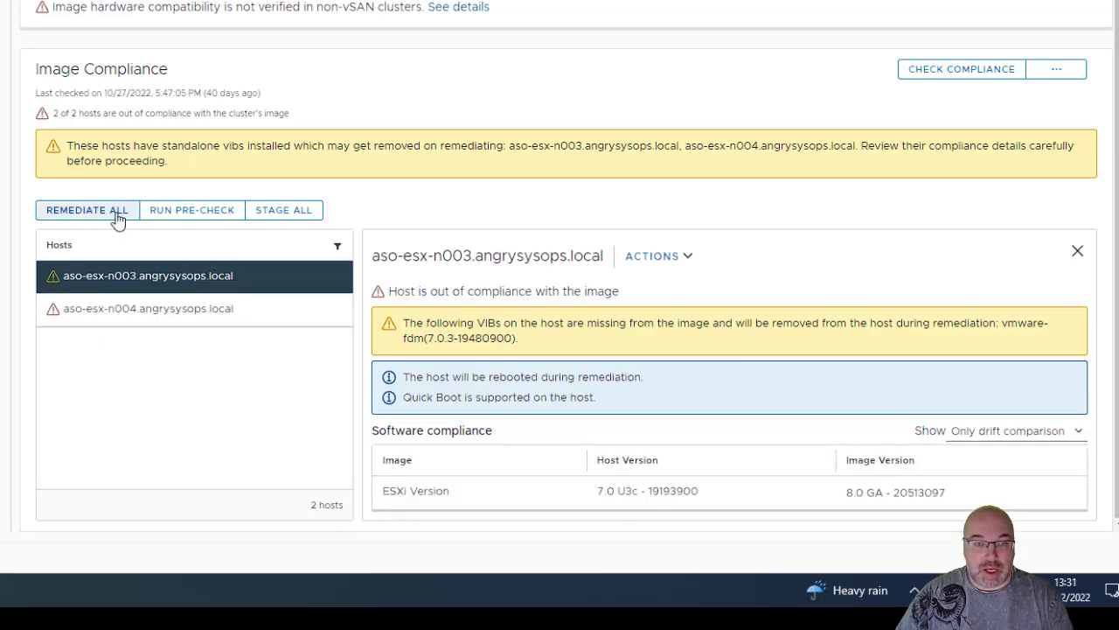
- Remediate all C2-Main hosts with the EULA accepted
{"action": "left_click", "coordinate": [86, 210]}
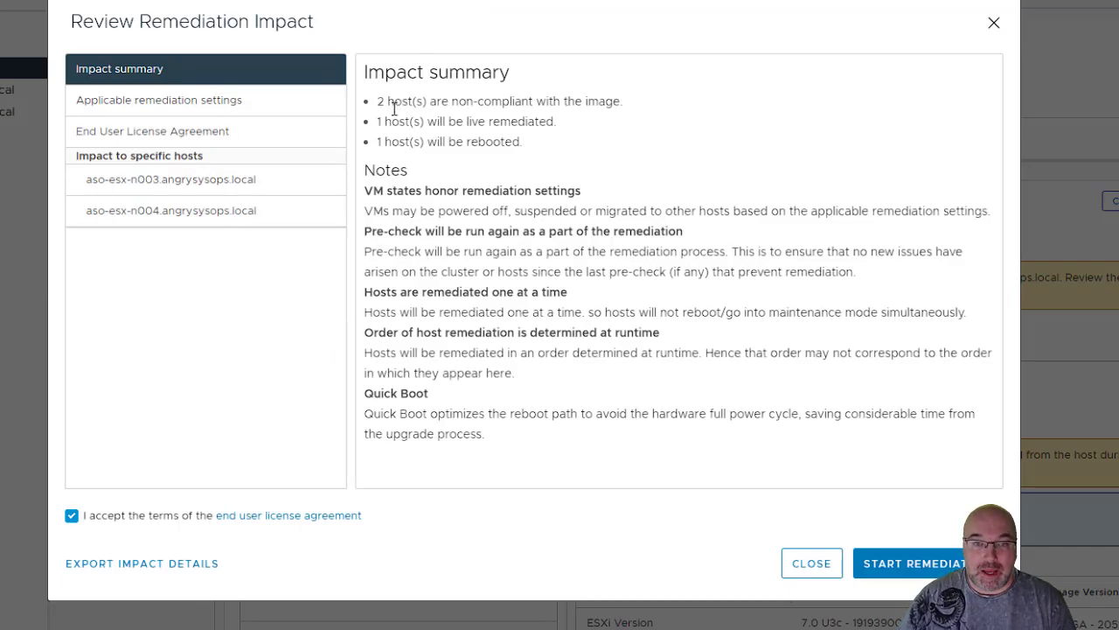
{"action": "mouse_move", "coordinate": [63, 529]}
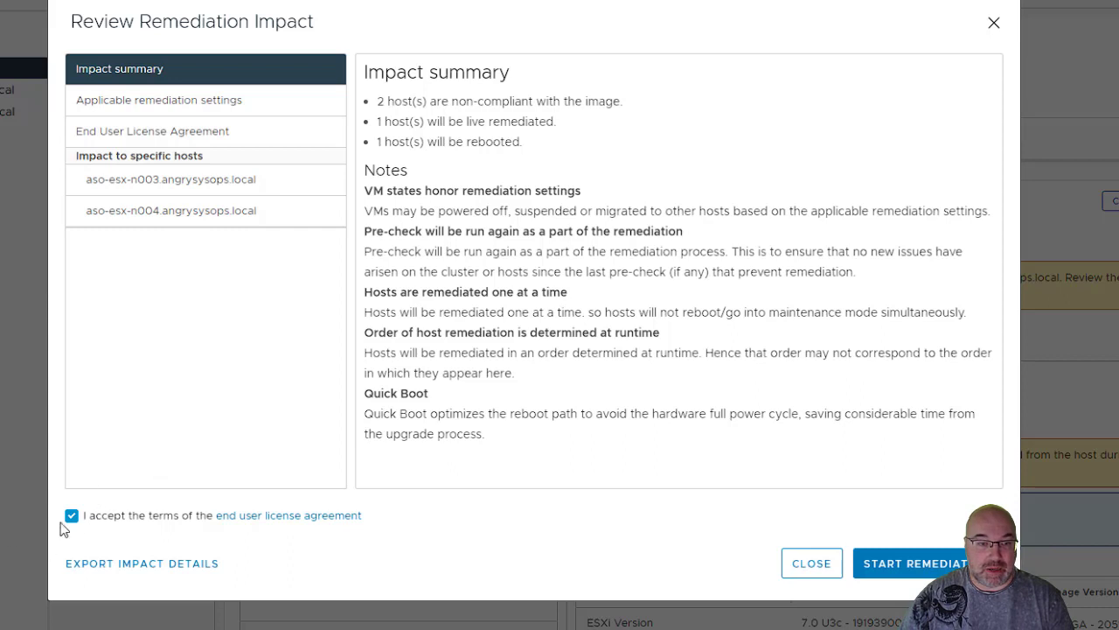
{"action": "mouse_move", "coordinate": [914, 563]}
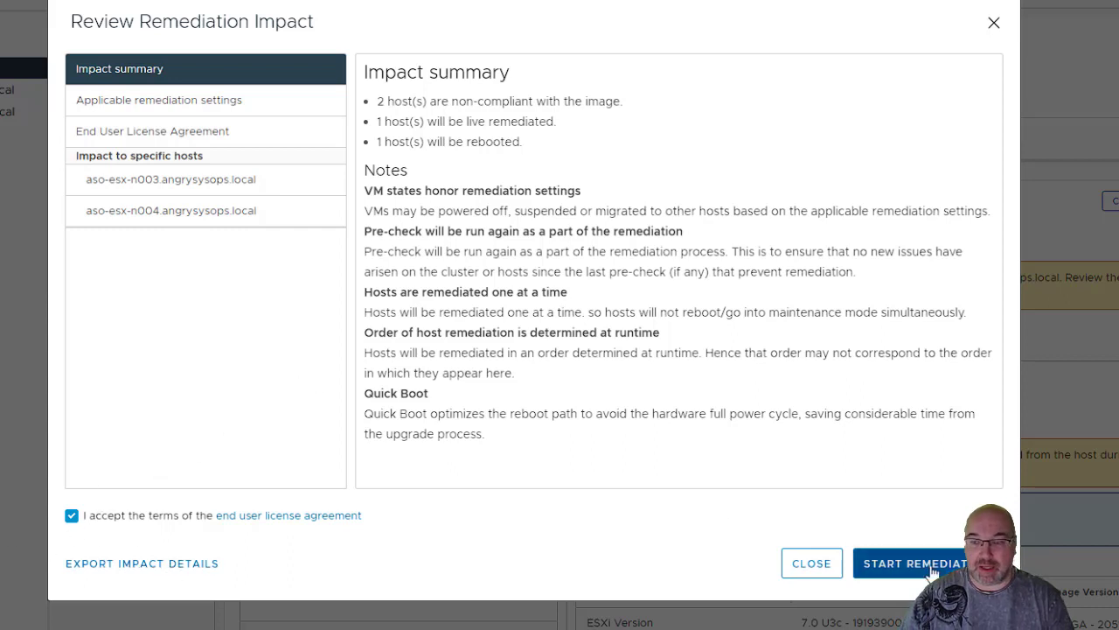
{"action": "mouse_move", "coordinate": [918, 481]}
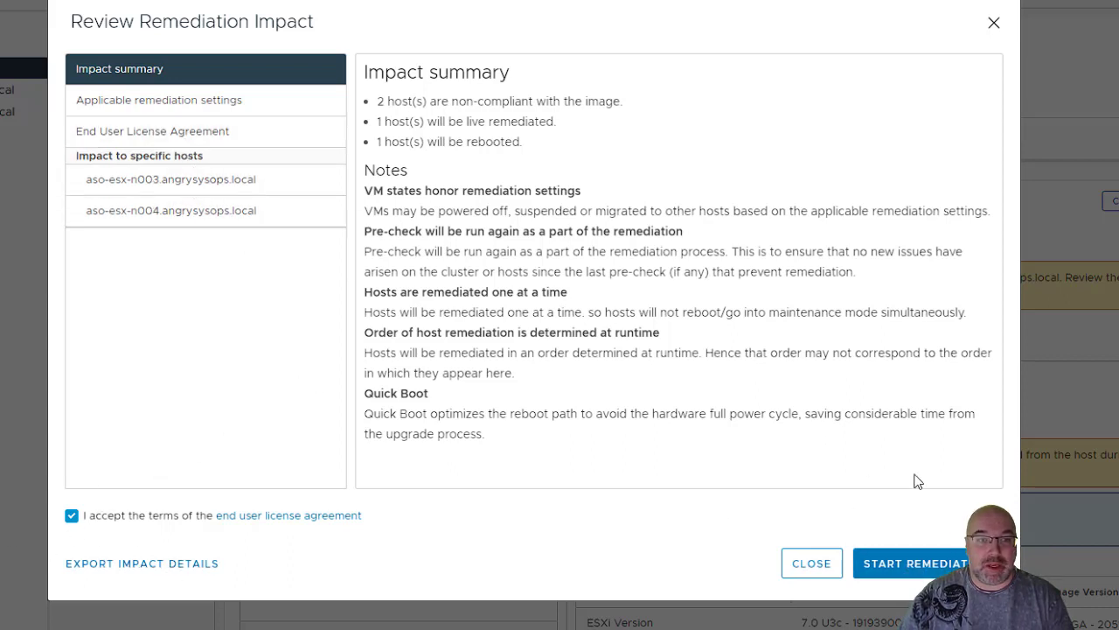
{"action": "left_click", "coordinate": [914, 562]}
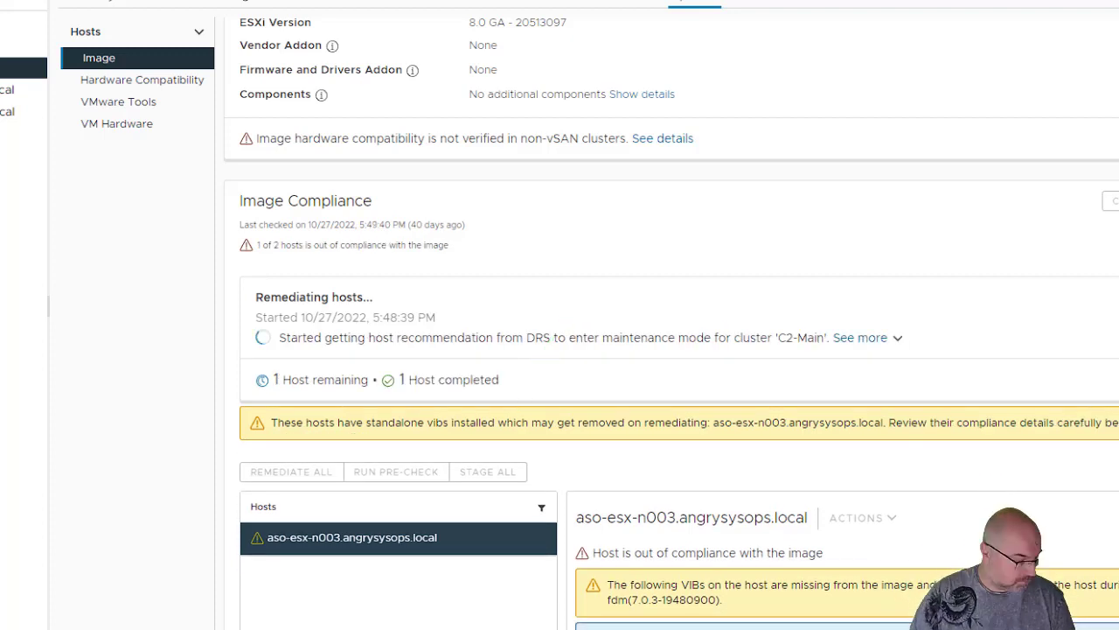
- Select the remediated host under C2-Main to view its Summary
{"action": "left_click", "coordinate": [859, 336]}
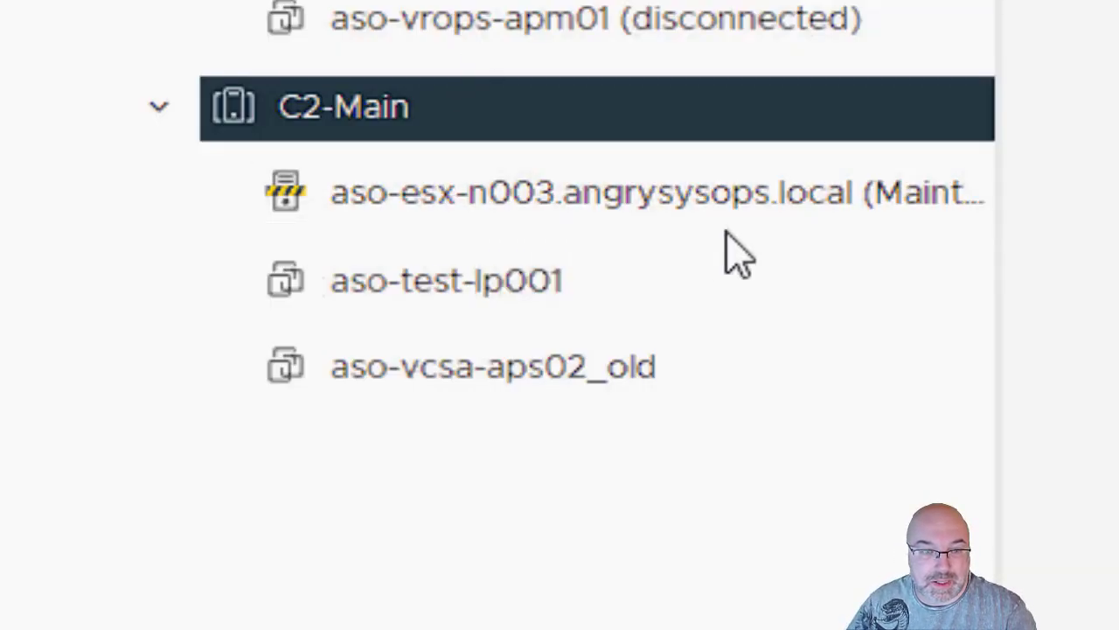
{"action": "mouse_move", "coordinate": [525, 214]}
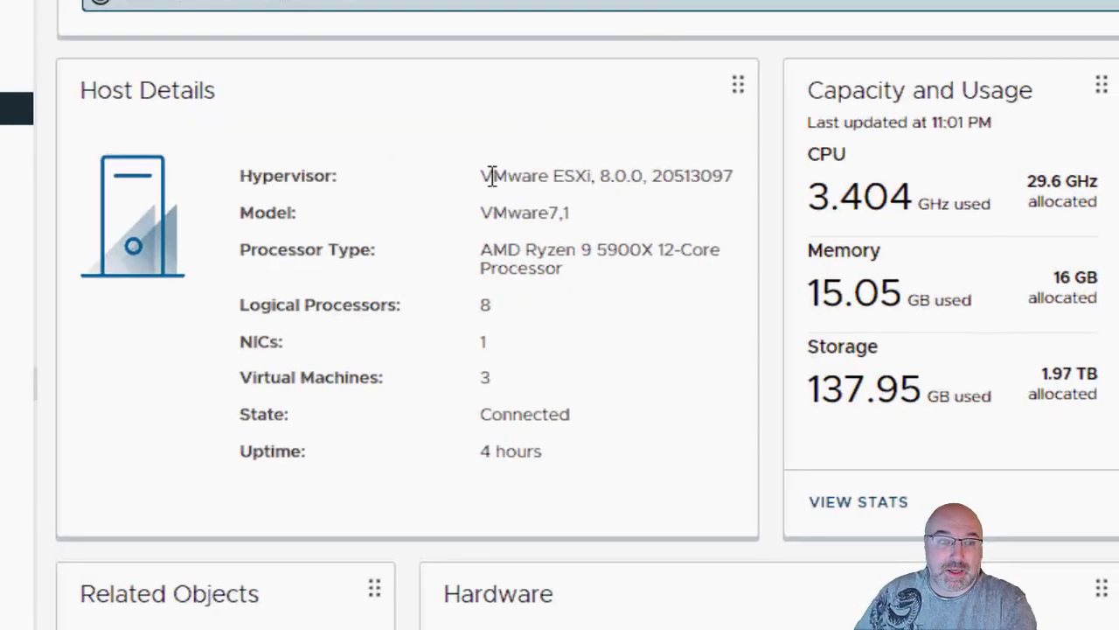
{"action": "left_click_drag", "start_coordinate": [490, 176], "coordinate": [726, 176]}
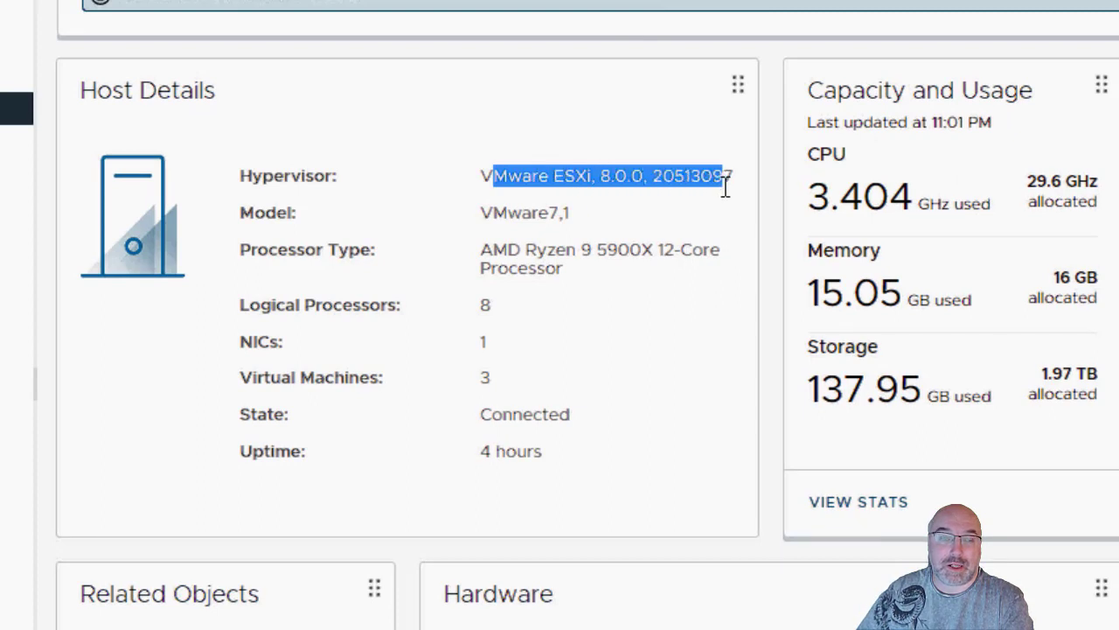
{"action": "left_click", "coordinate": [660, 184]}
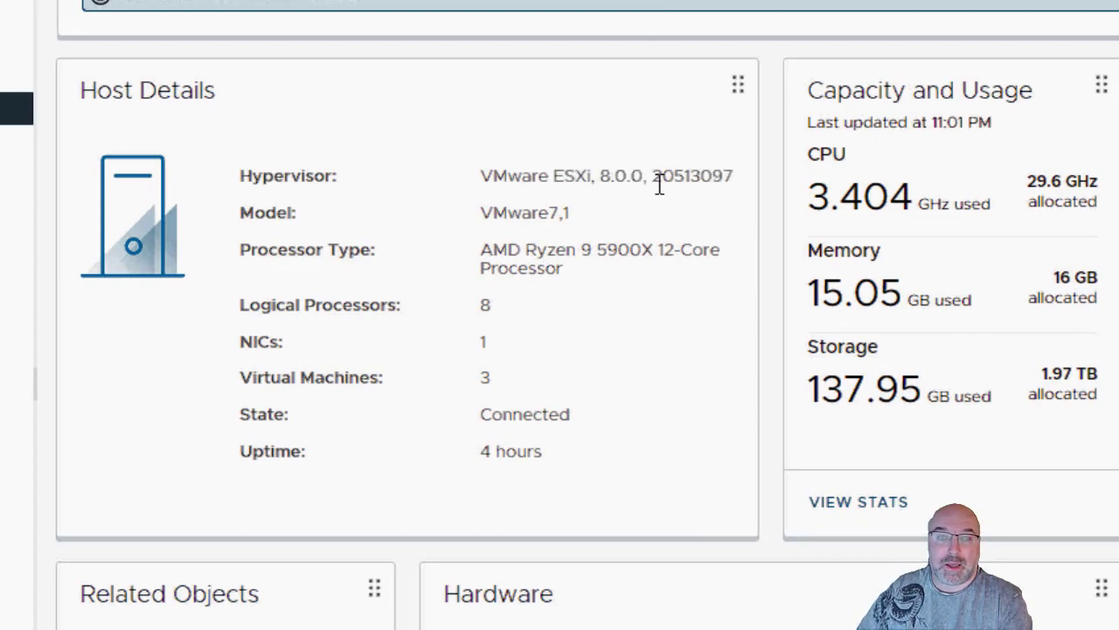
{"action": "double_click", "coordinate": [691, 176]}
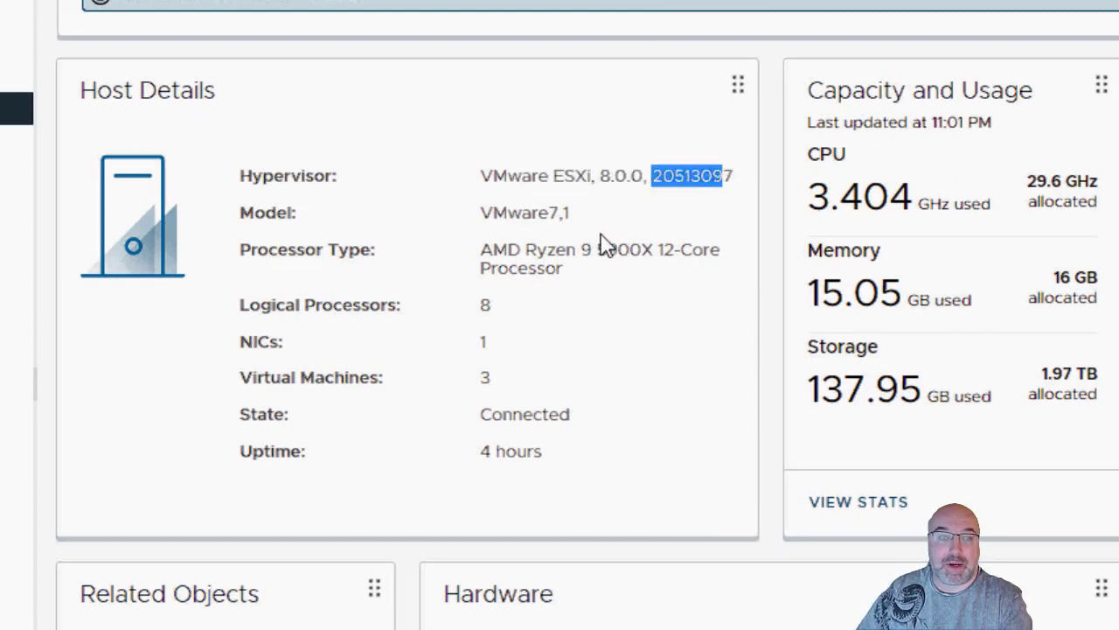